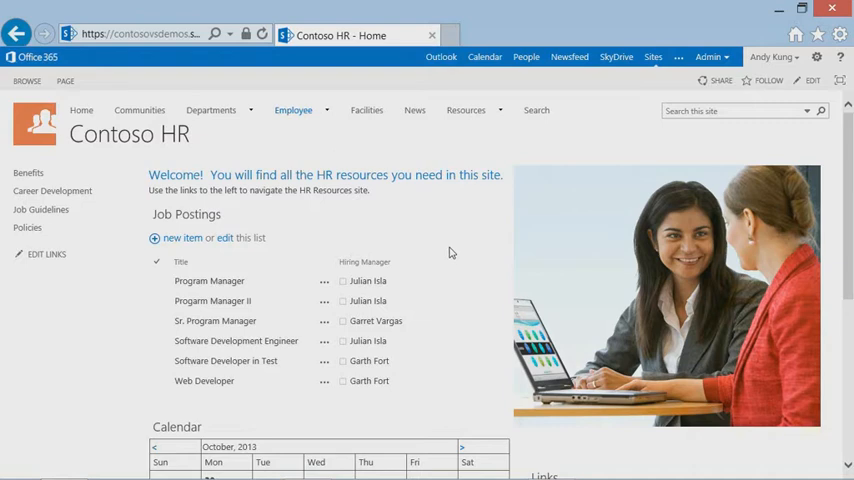
# Switch from the Contoso HR site in Internet Explorer to Visual Studio
pyautogui.click(204, 380)
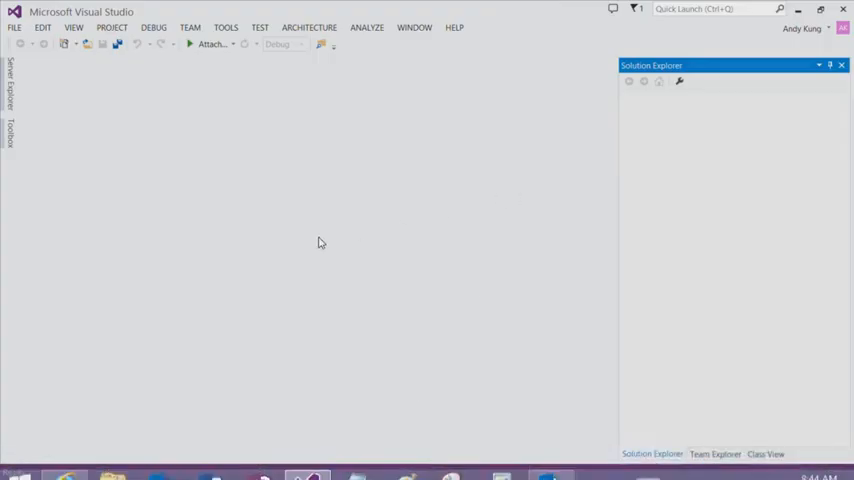
# Create a new Visual C# Cloud Business App project named CloudBusinessApp3
pyautogui.click(12, 26)
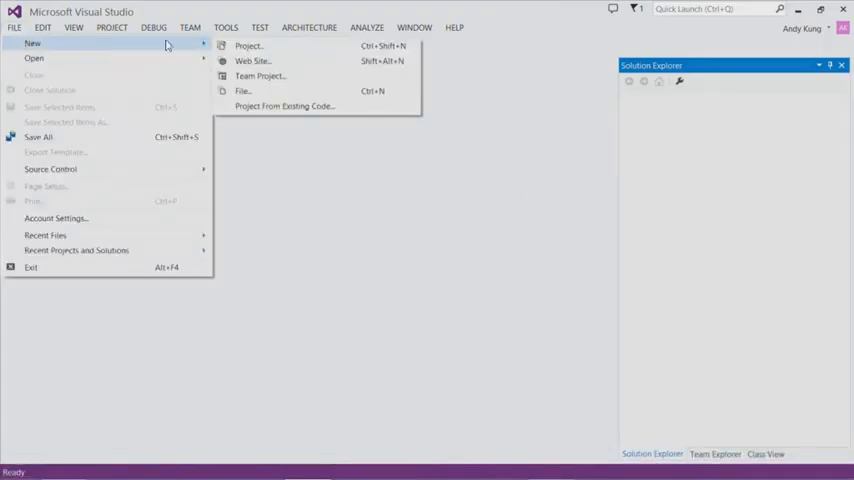
pyautogui.click(262, 44)
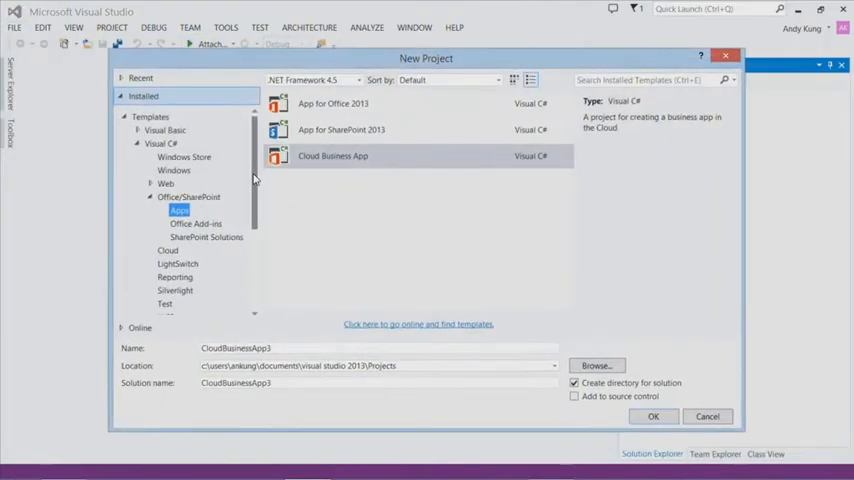
pyautogui.moveTo(440, 224)
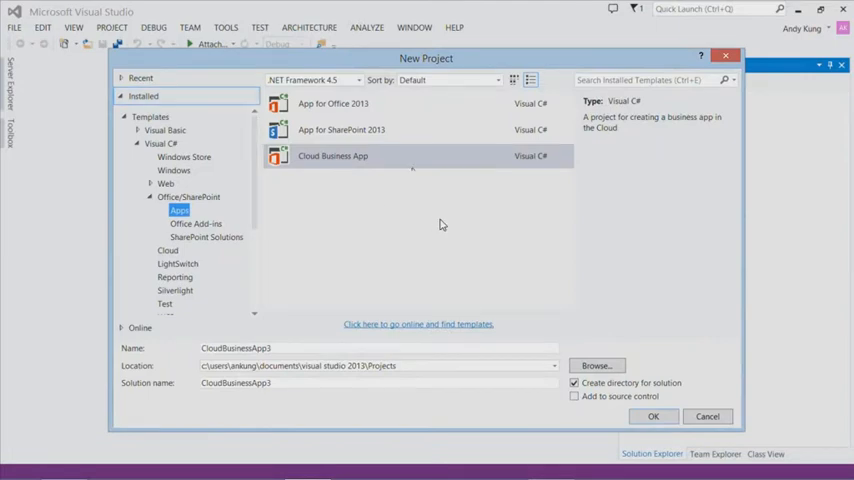
pyautogui.moveTo(408, 160)
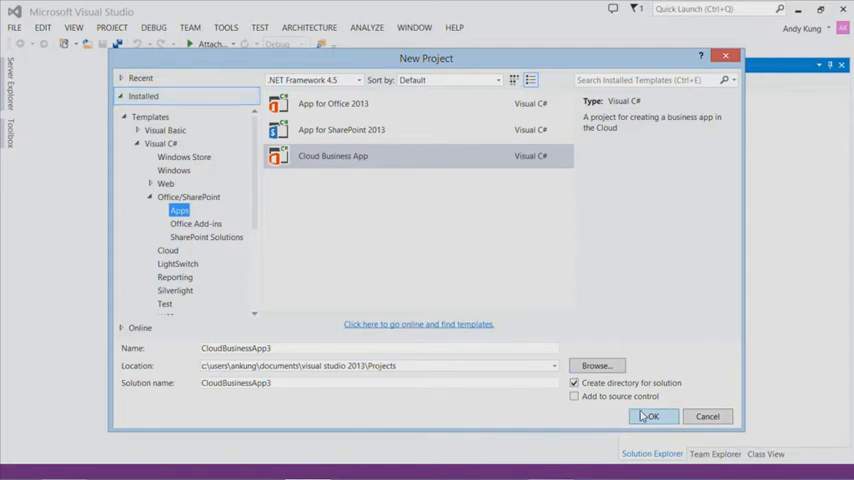
pyautogui.click(656, 416)
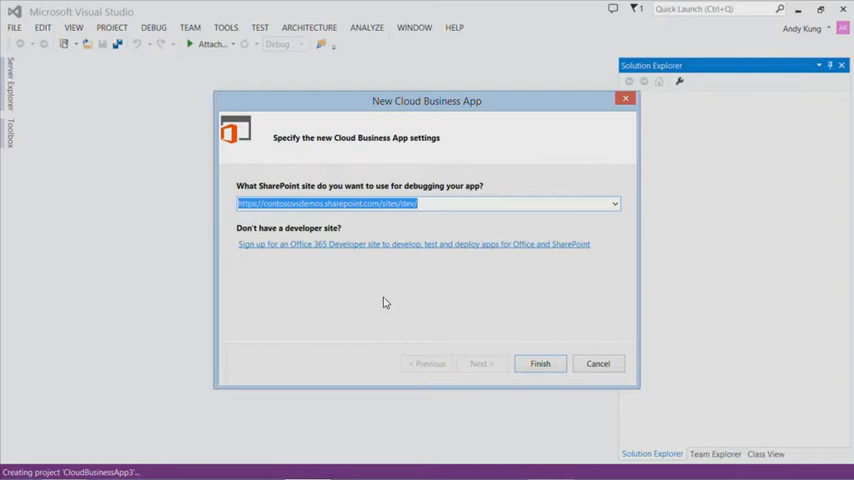
pyautogui.moveTo(384, 300)
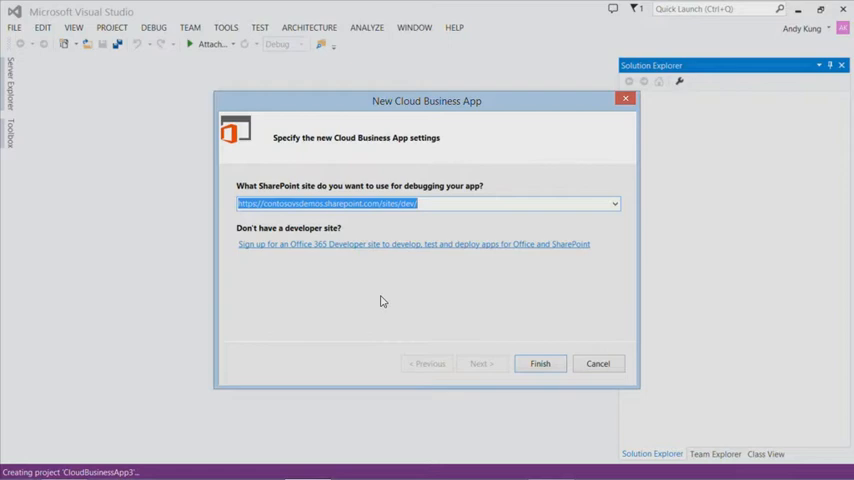
pyautogui.moveTo(418, 288)
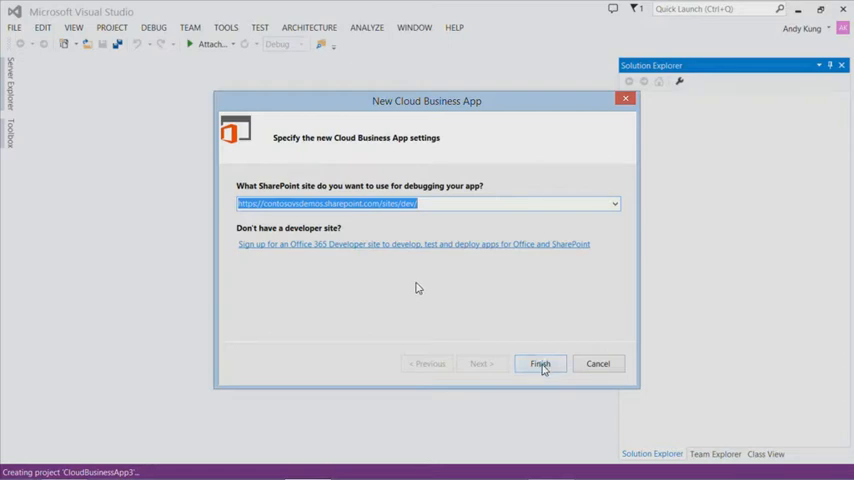
# Finish the wizard, keeping the suggested SharePoint developer site for debugging
pyautogui.click(540, 364)
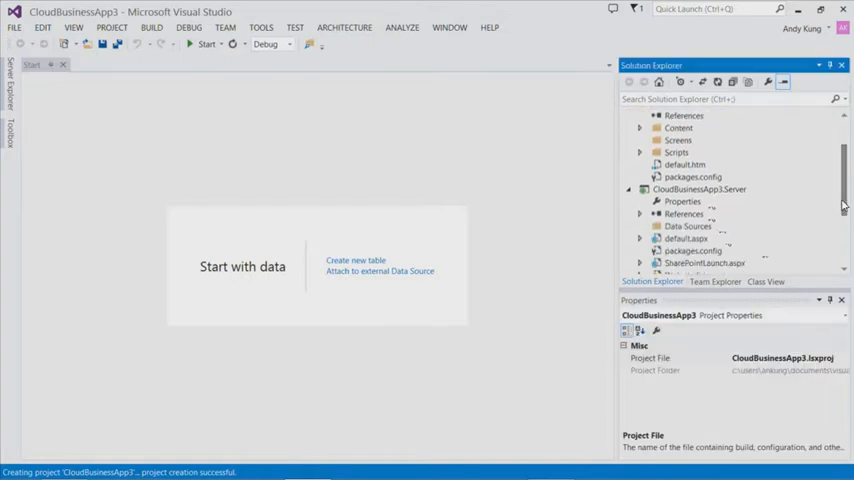
pyautogui.scroll(-3)
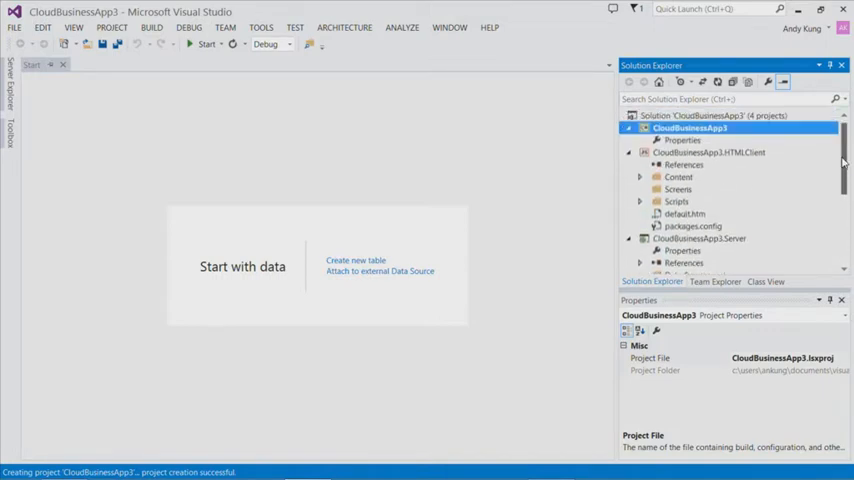
pyautogui.moveTo(832, 168)
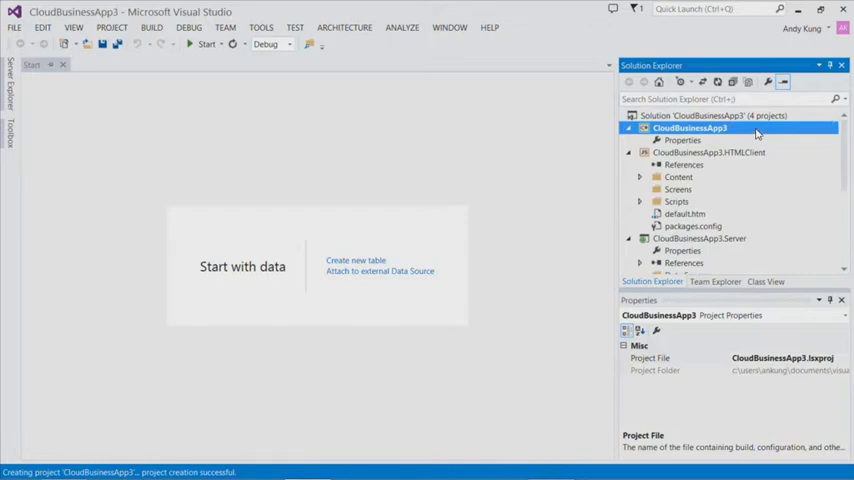
pyautogui.moveTo(738, 132)
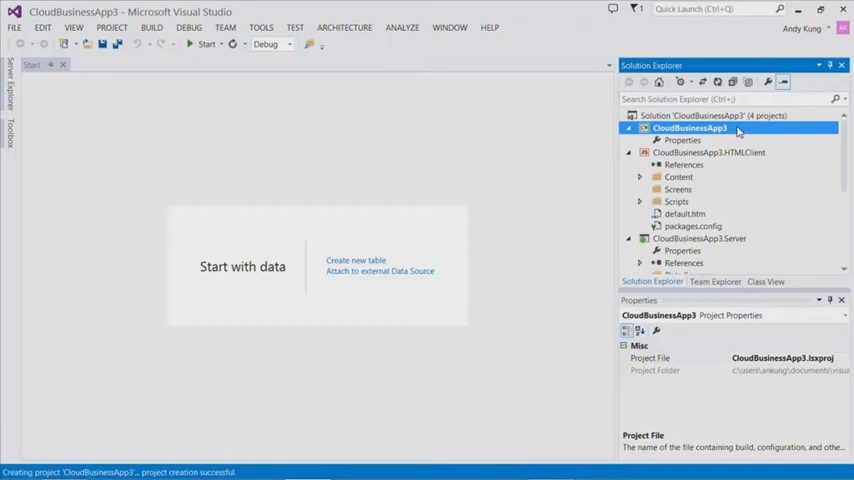
pyautogui.moveTo(398, 186)
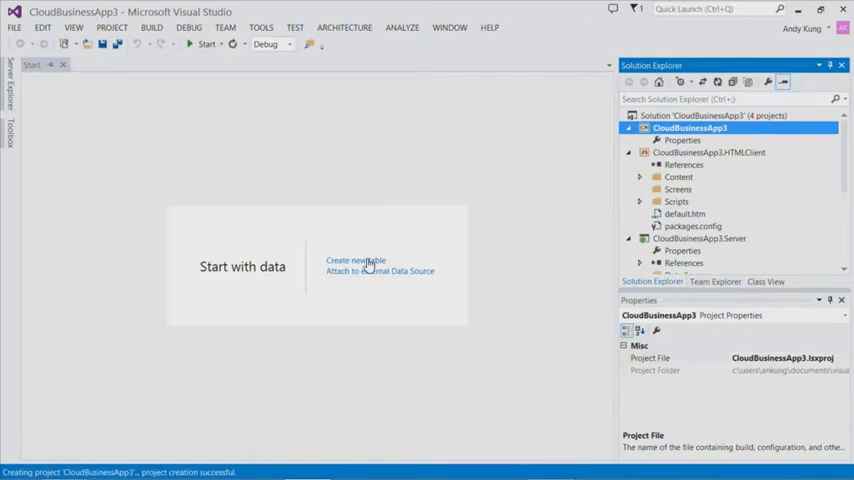
# Create a Candidate table with Name (String), Phone (Phone Number) and Email (Email Address)
pyautogui.click(356, 260)
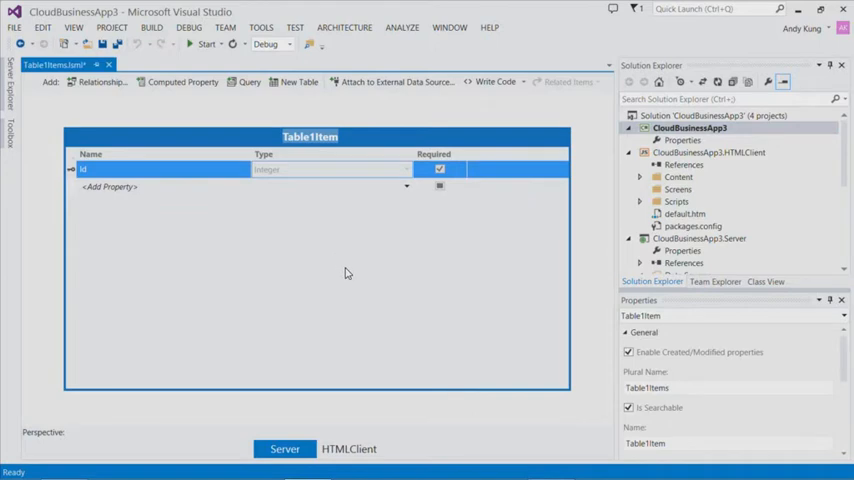
pyautogui.write('Candidate')
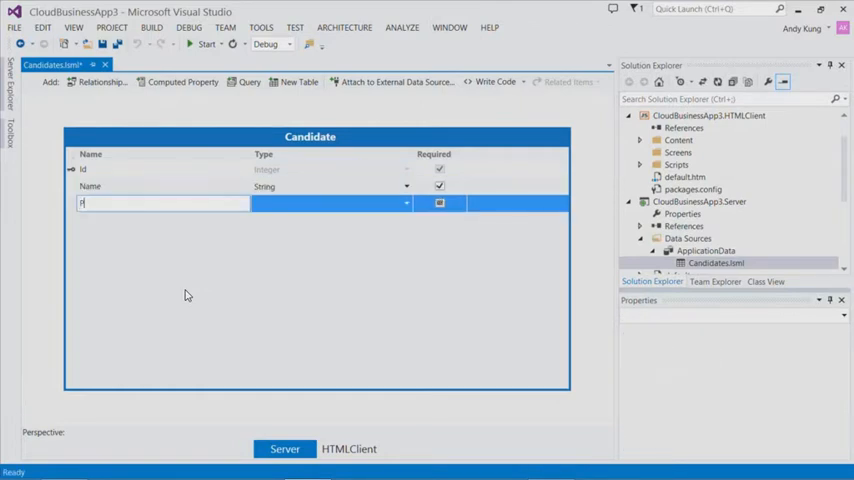
pyautogui.write('hone')
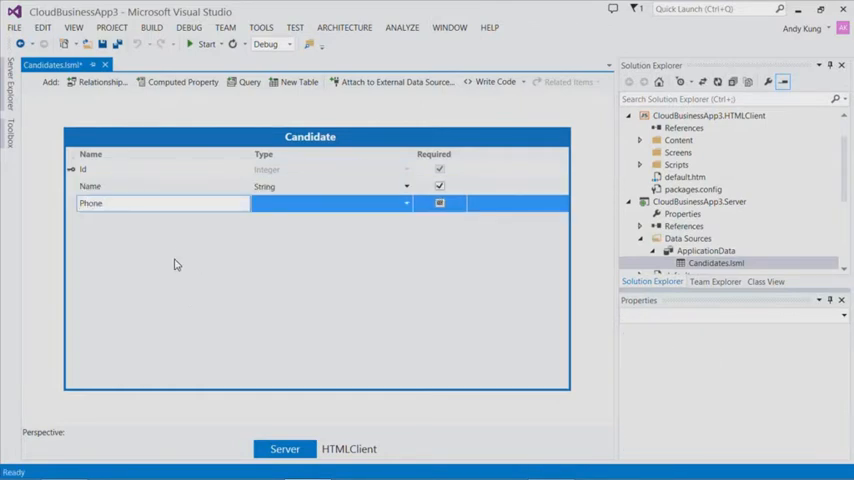
pyautogui.click(404, 204)
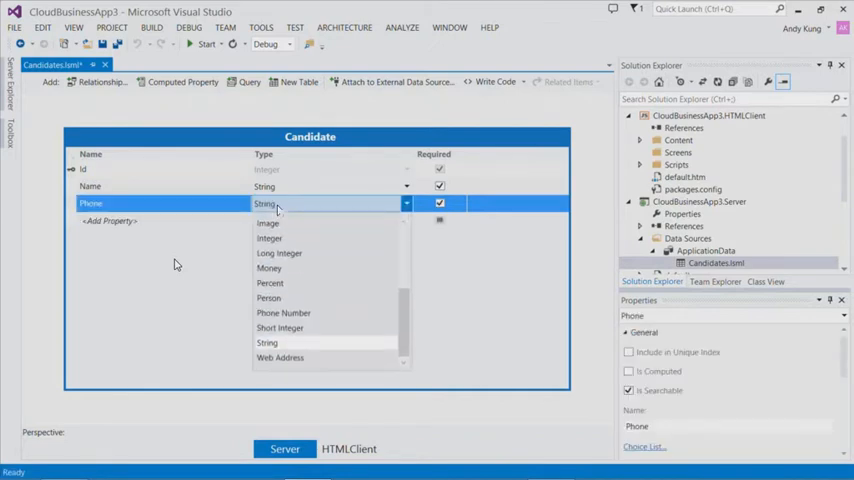
pyautogui.moveTo(380, 312)
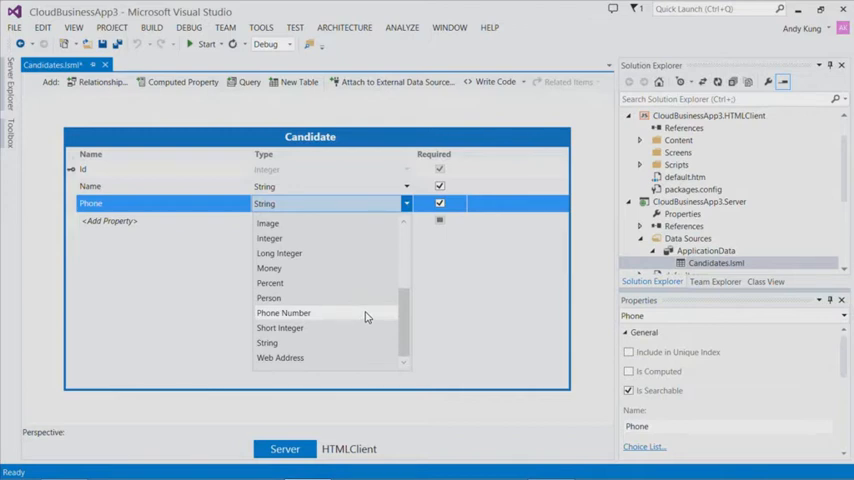
pyautogui.click(284, 312)
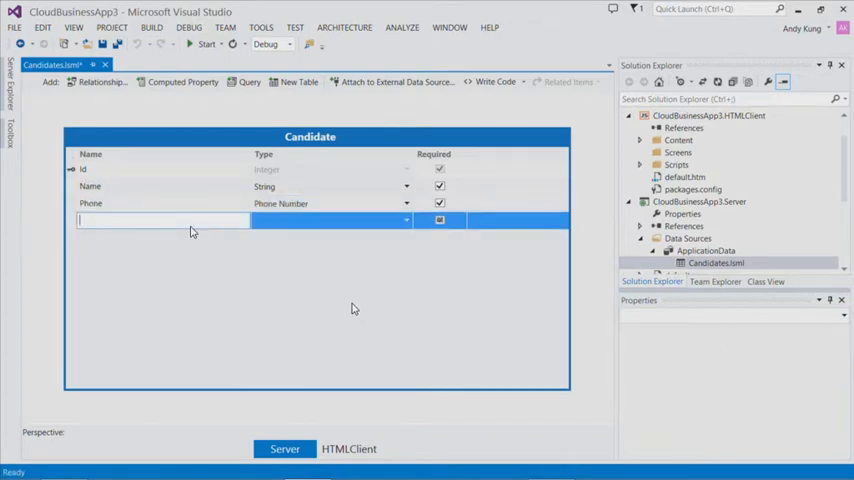
pyautogui.write('Email')
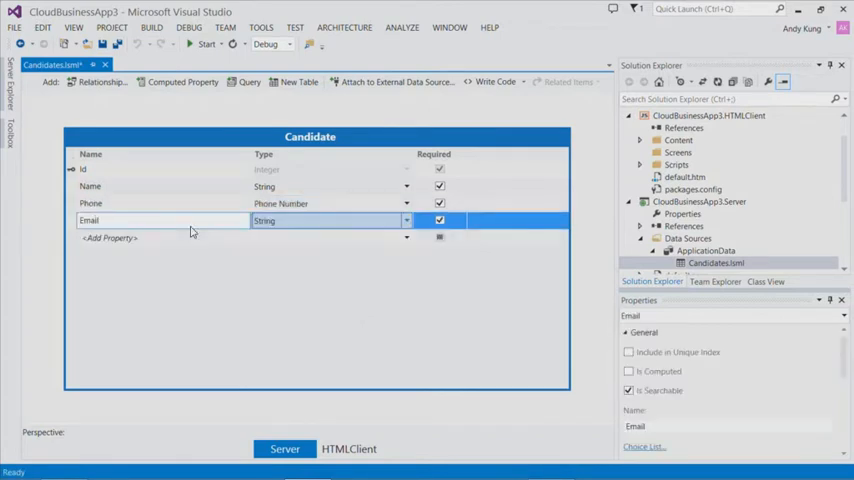
pyautogui.click(404, 220)
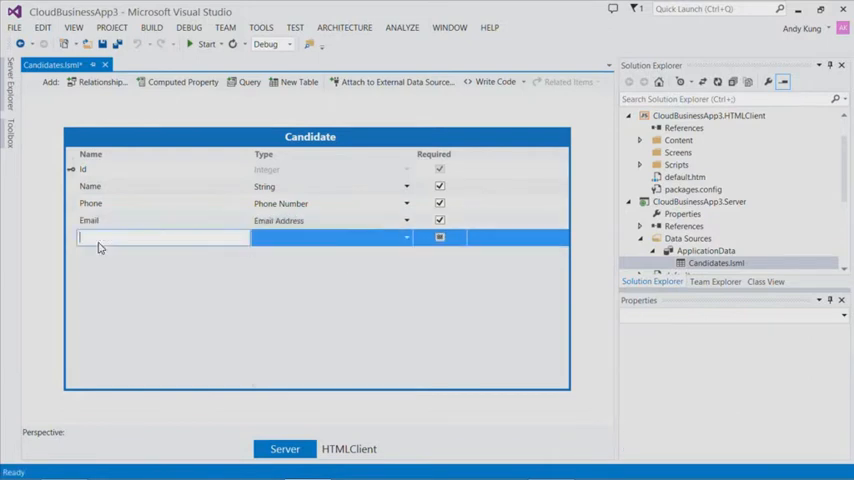
# Add ReferredBy as a Person field and InterviewDate as a Date field
pyautogui.write('Referr')
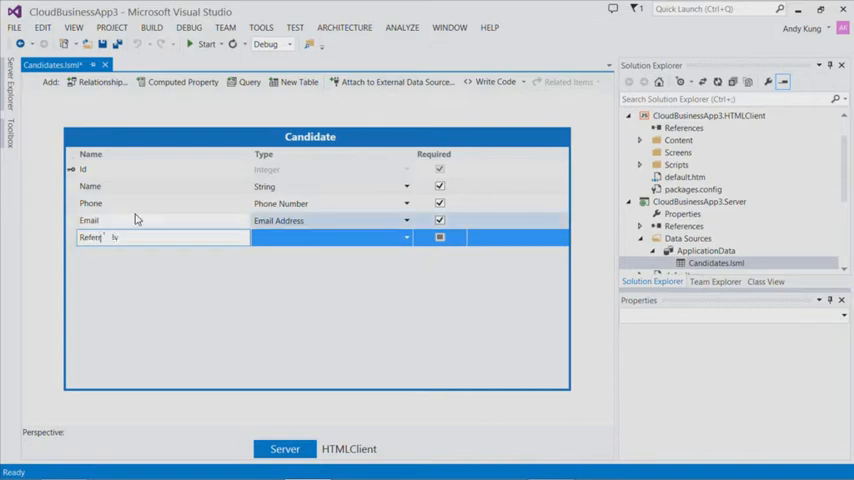
pyautogui.click(404, 238)
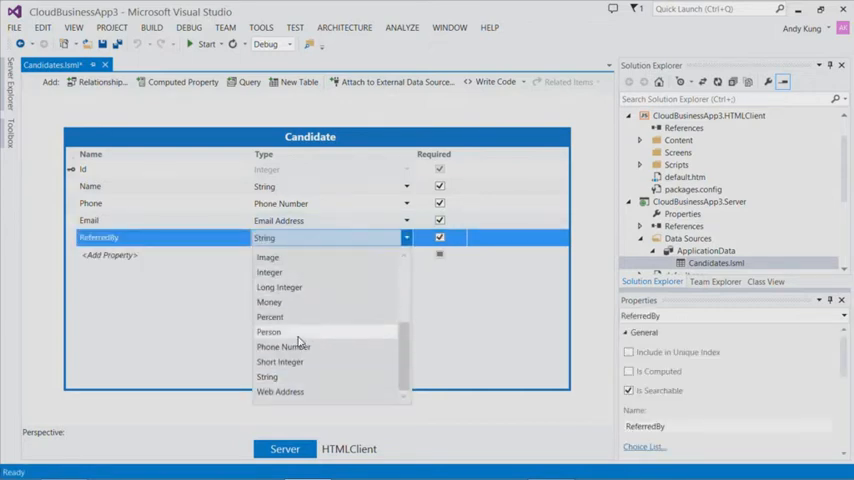
pyautogui.click(268, 332)
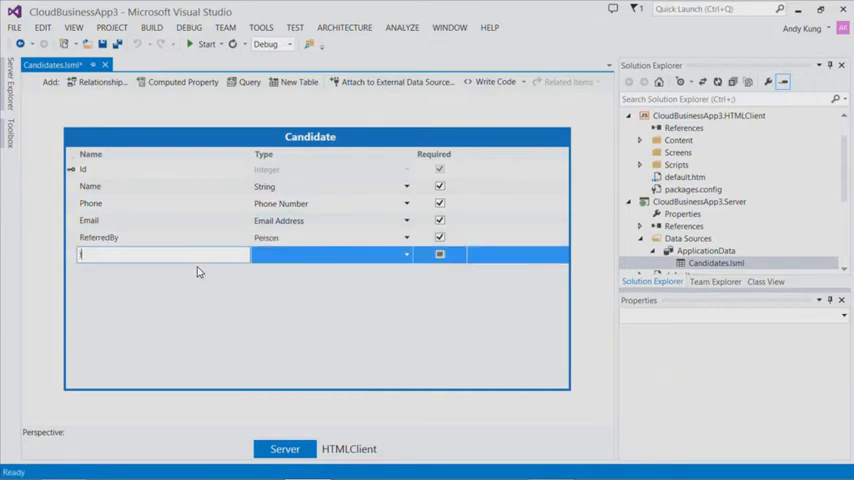
pyautogui.write('InterviewDate')
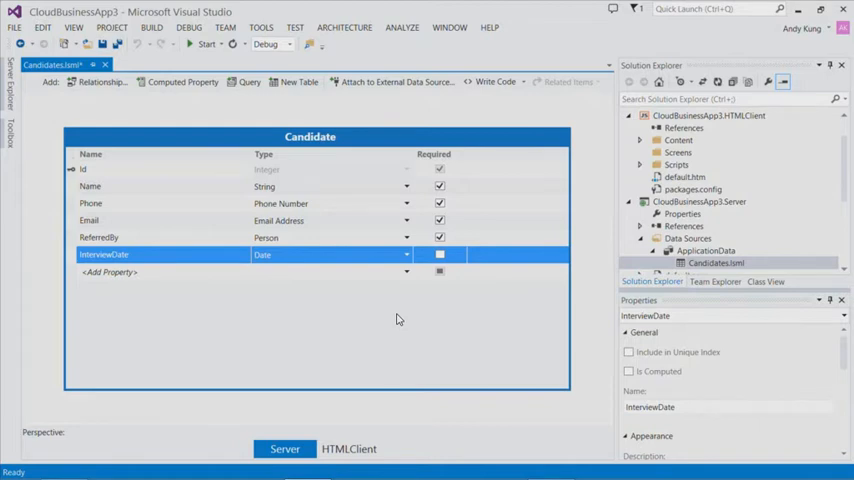
pyautogui.moveTo(384, 316)
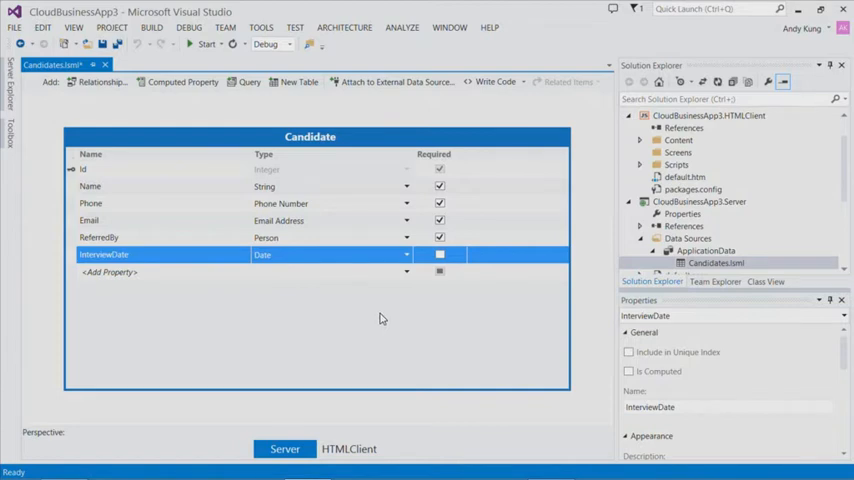
# Enable social posts on create and update, with only InterviewDate as the update trigger
pyautogui.click(310, 136)
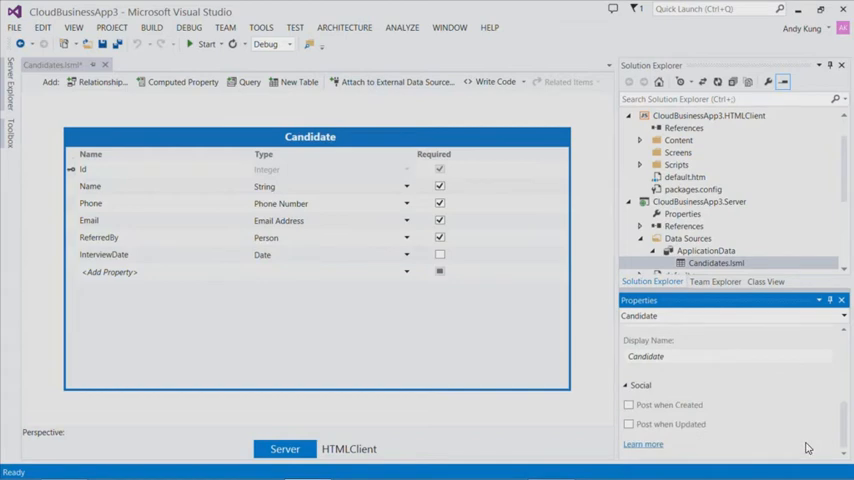
pyautogui.moveTo(646, 416)
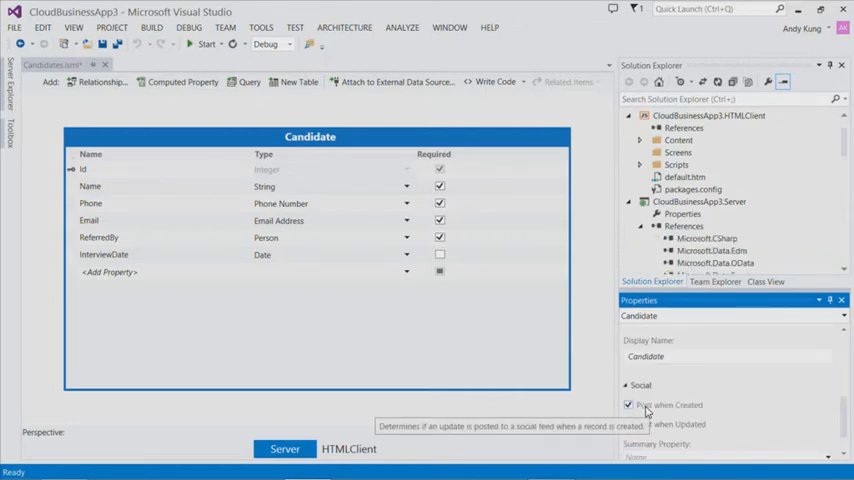
pyautogui.moveTo(764, 432)
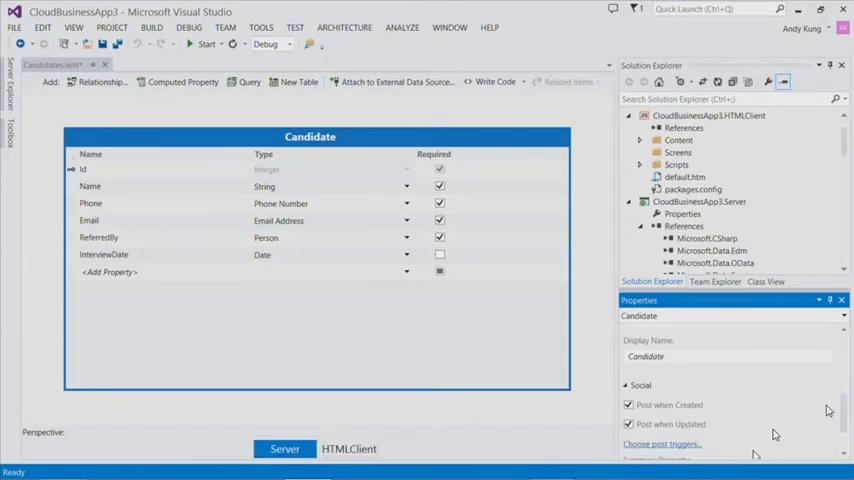
pyautogui.click(660, 444)
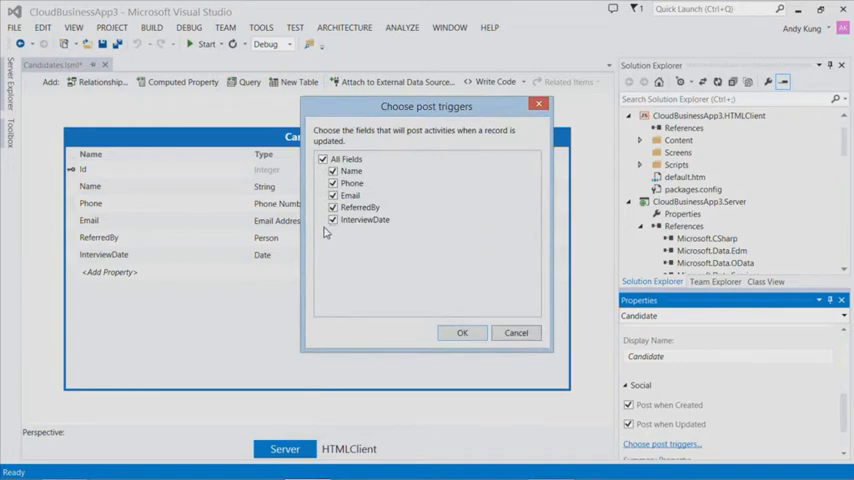
pyautogui.click(324, 160)
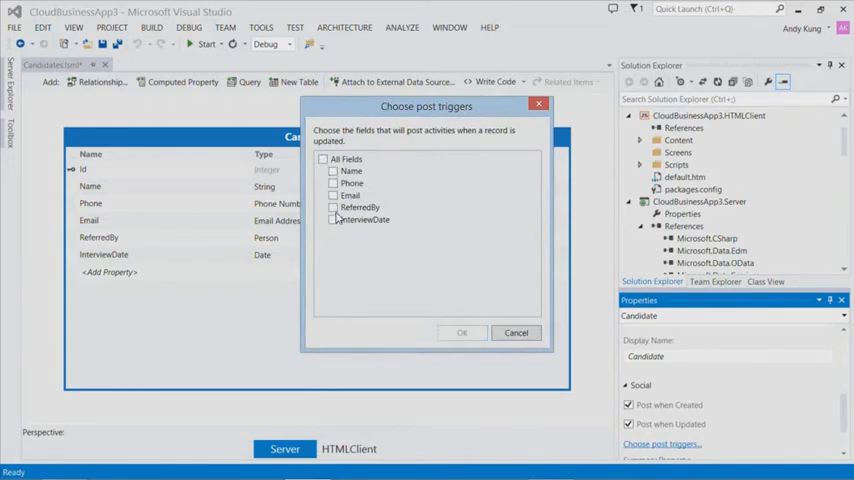
pyautogui.click(332, 220)
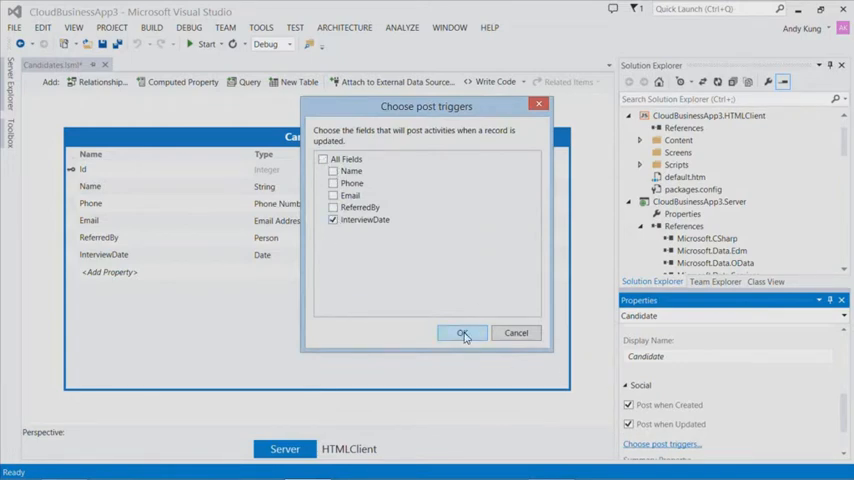
pyautogui.click(462, 332)
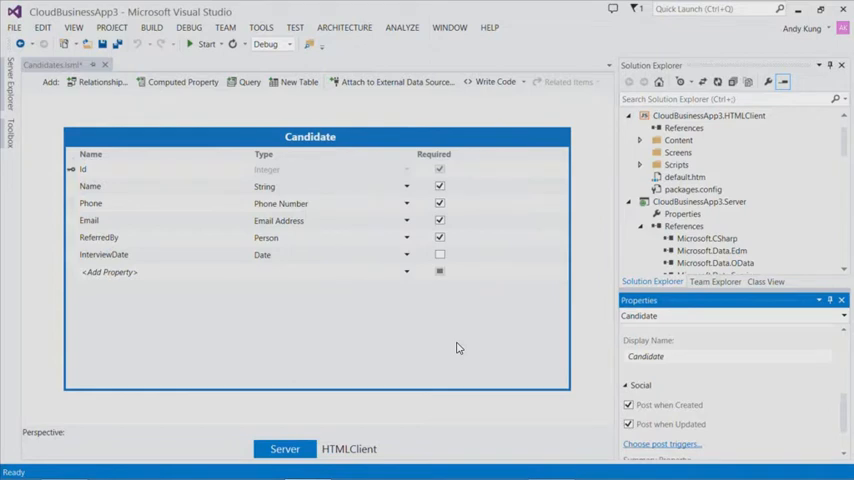
pyautogui.moveTo(448, 344)
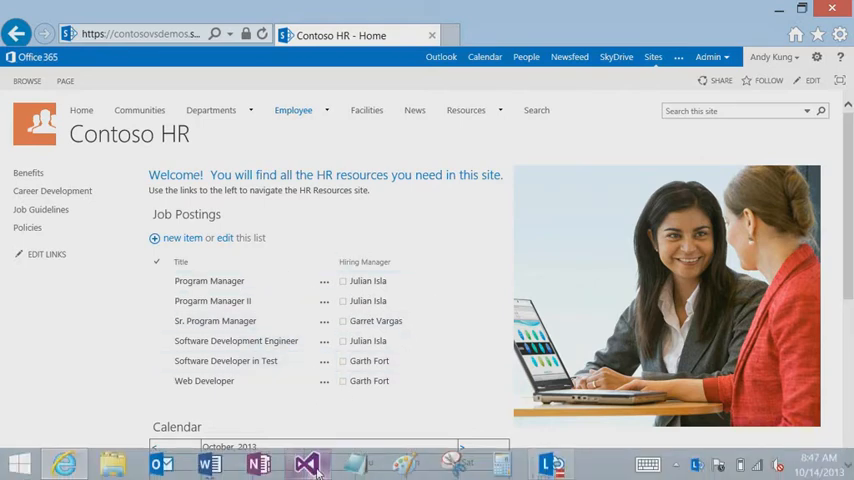
pyautogui.click(302, 464)
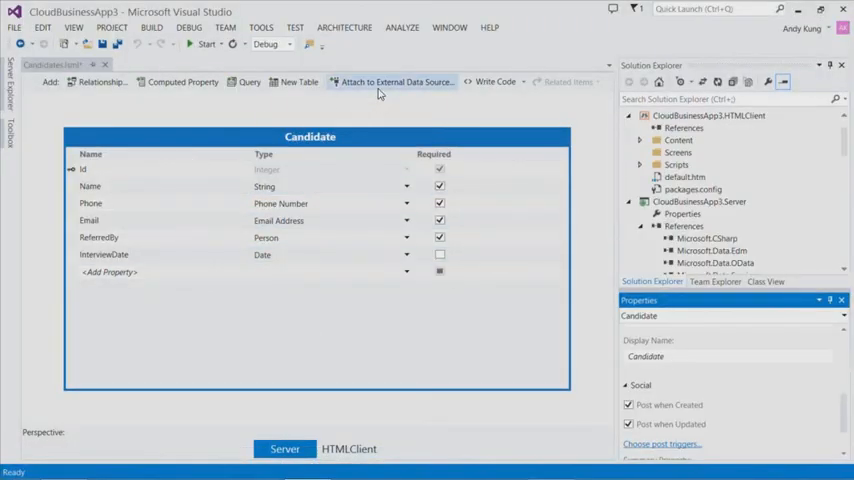
# Attach a SharePoint data source to the Contoso HR site and select the JobPostings list
pyautogui.click(392, 82)
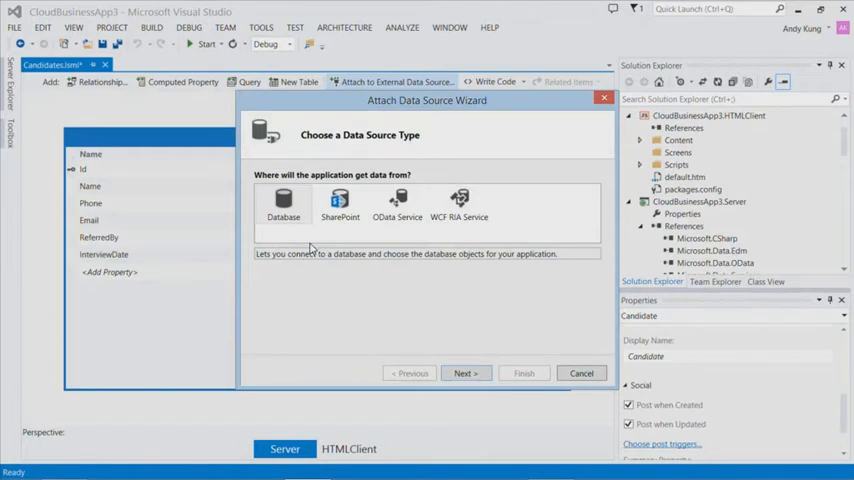
pyautogui.moveTo(304, 232)
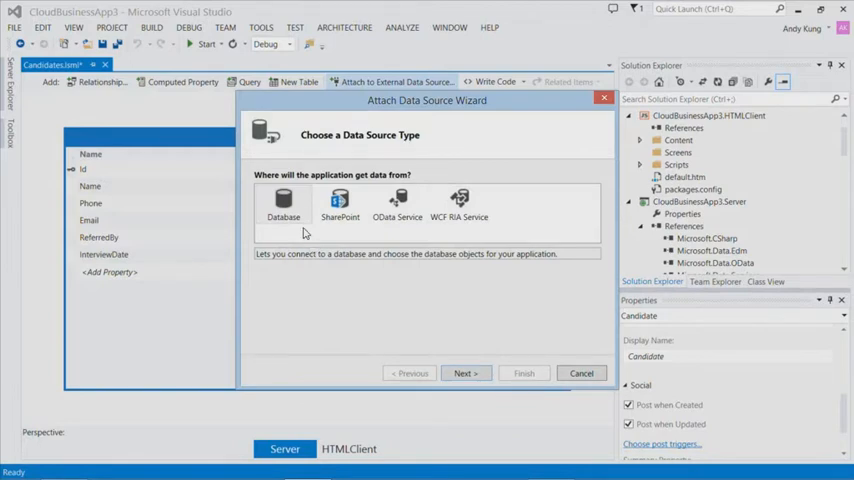
pyautogui.moveTo(408, 228)
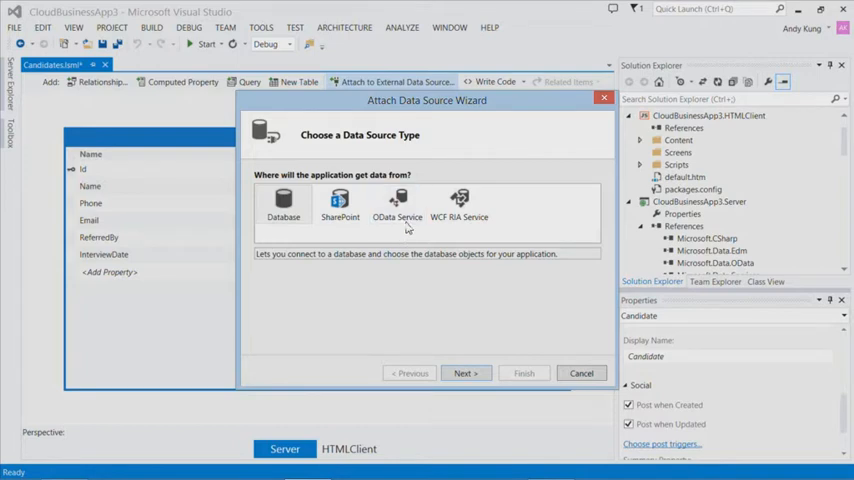
pyautogui.moveTo(444, 240)
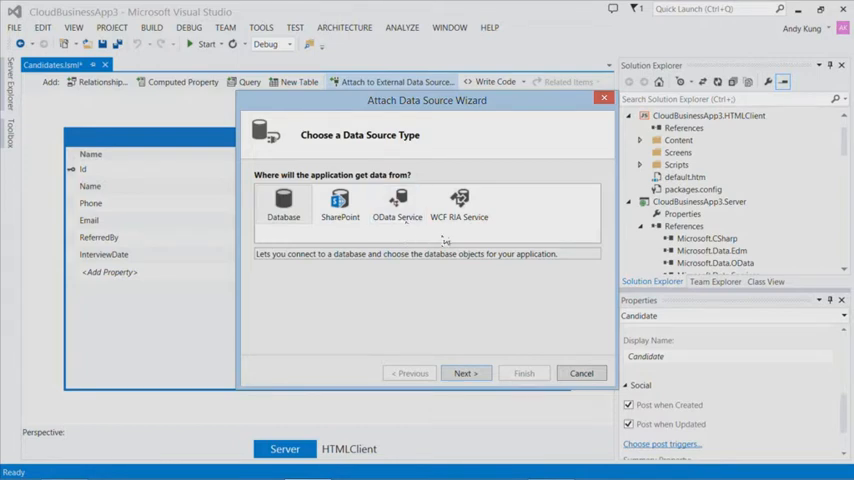
pyautogui.click(340, 204)
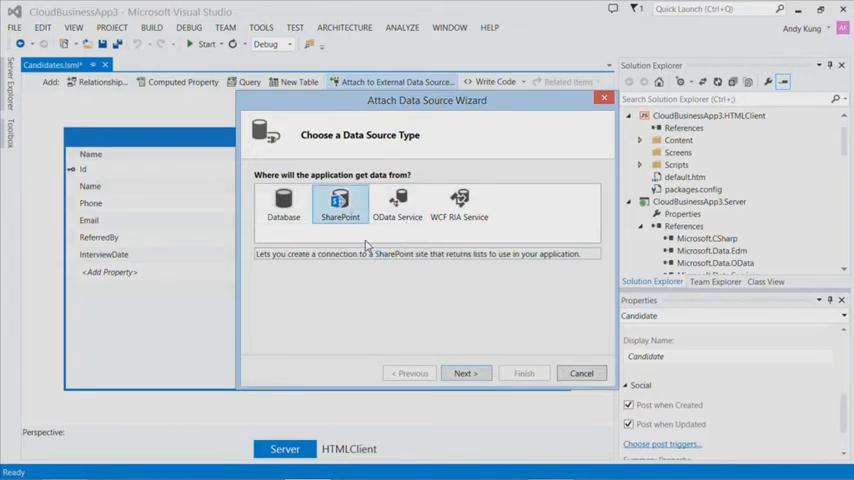
pyautogui.click(466, 372)
pyautogui.write('https://contosovsdemos.sharepoint.com/sites/contoso/Employee/HR')
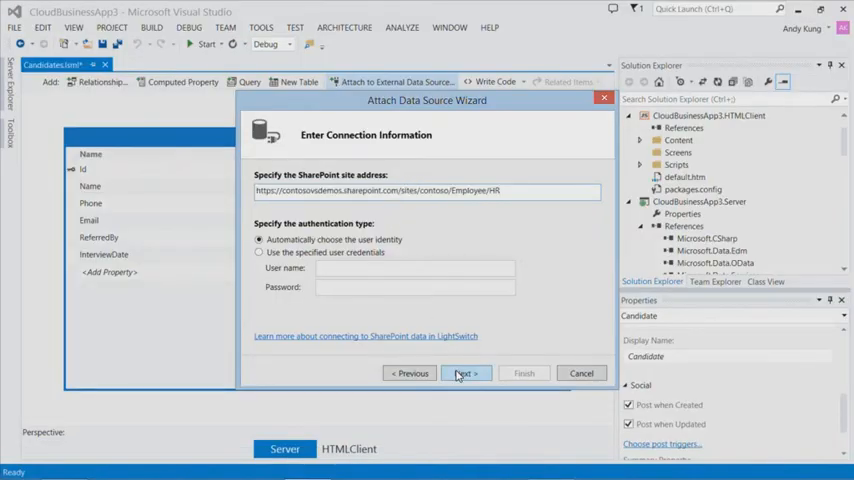
pyautogui.click(466, 372)
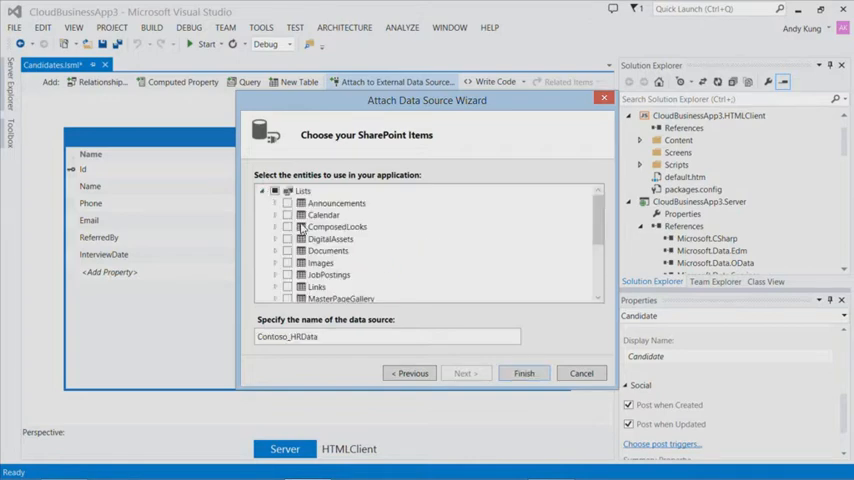
pyautogui.click(290, 274)
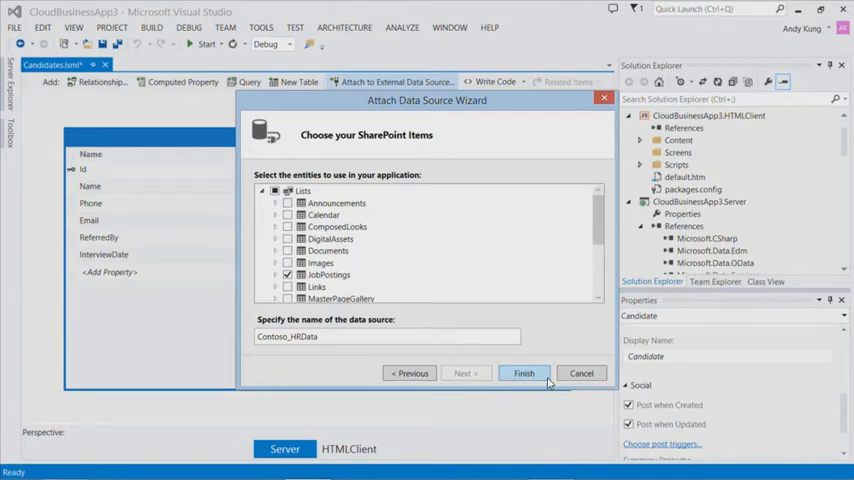
# Import JobPosting and relate it to Candidate as zero-or-one to many
pyautogui.click(524, 372)
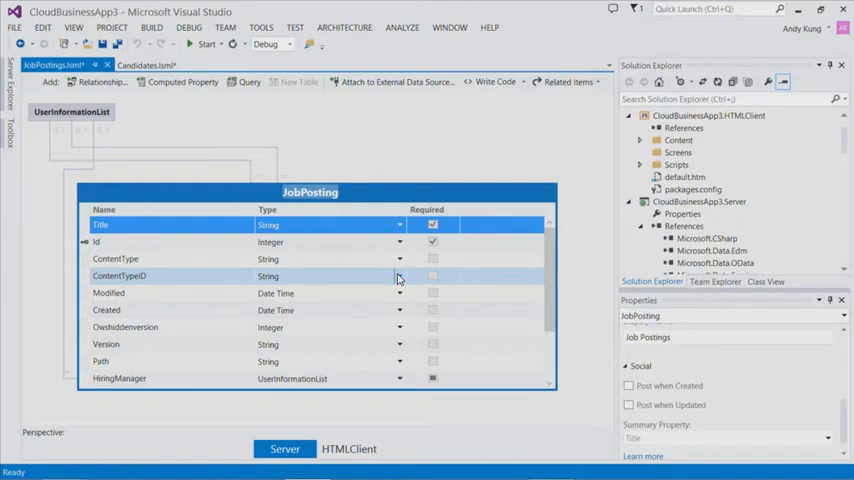
pyautogui.moveTo(396, 280)
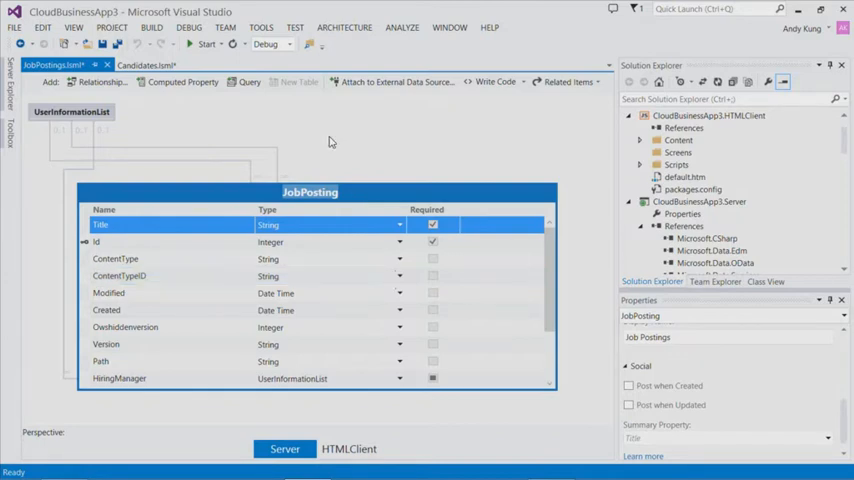
pyautogui.moveTo(280, 104)
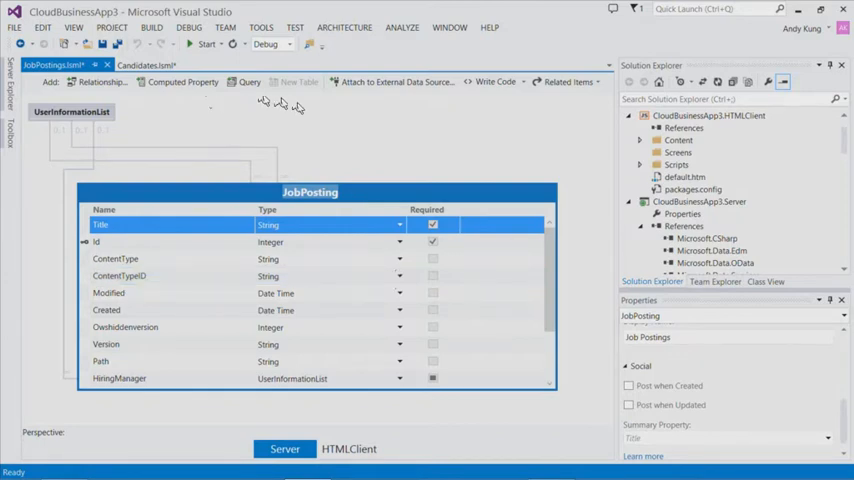
pyautogui.click(96, 82)
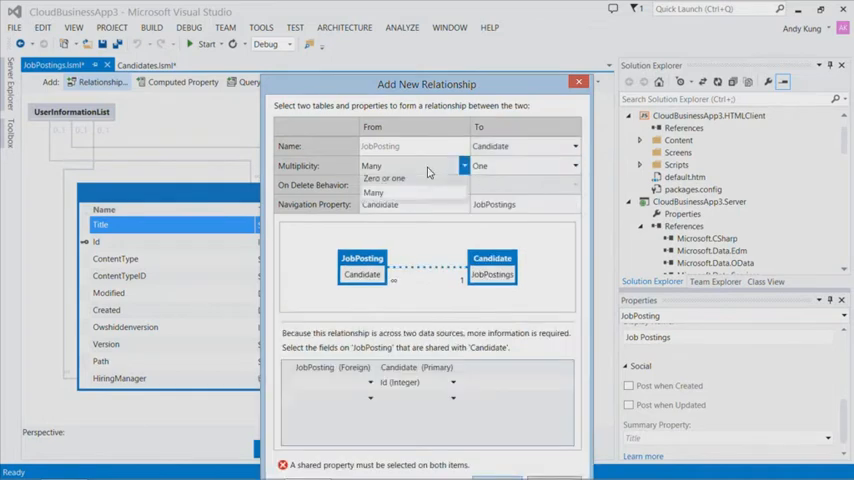
pyautogui.click(384, 178)
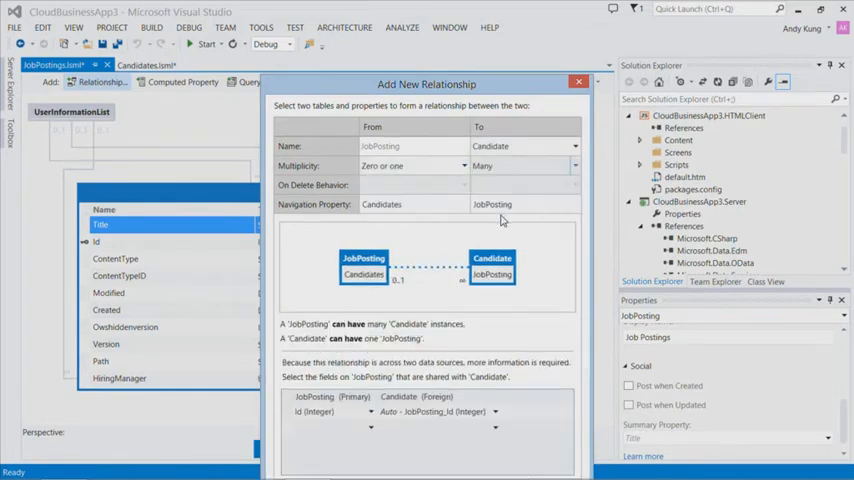
pyautogui.moveTo(396, 236)
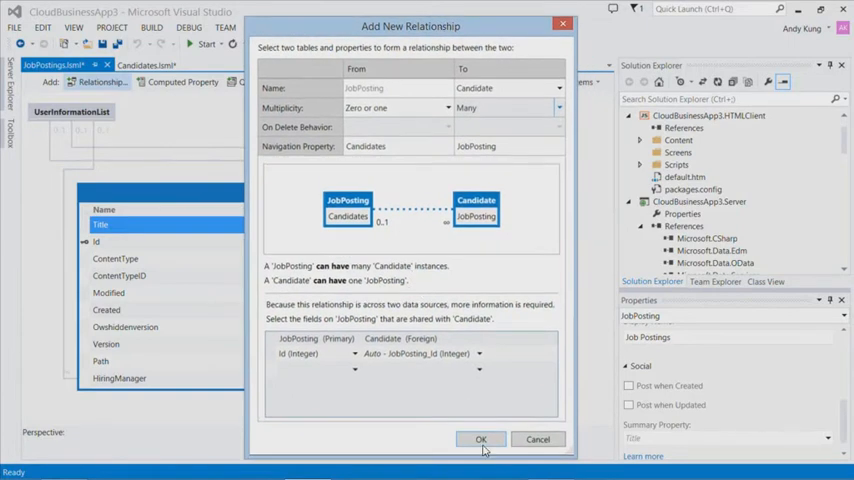
pyautogui.click(480, 440)
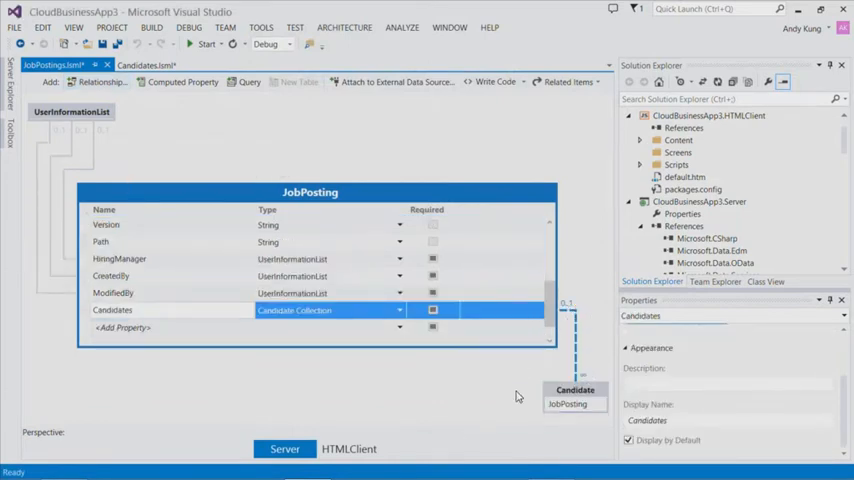
pyautogui.moveTo(534, 396)
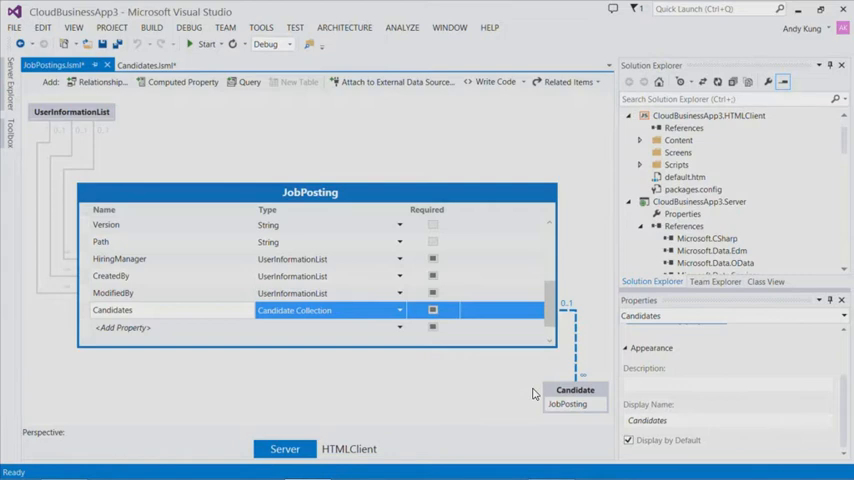
pyautogui.moveTo(538, 390)
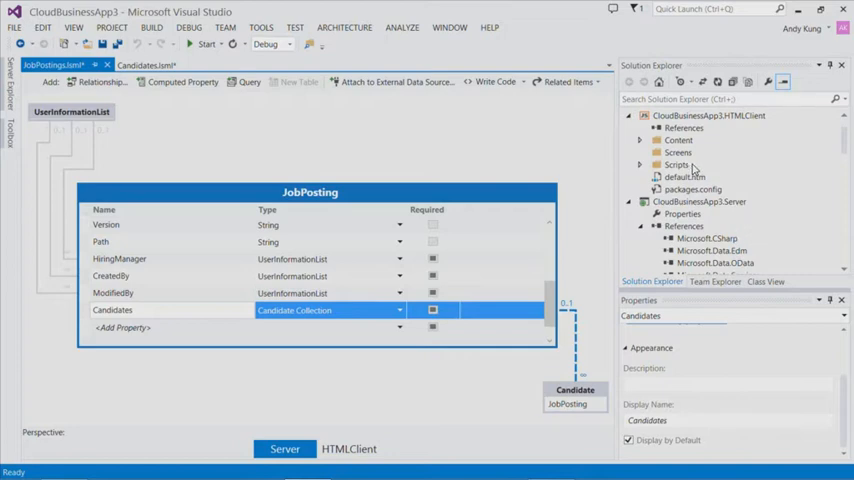
# Add a Browse Data screen on the Candidates data to the HTML client
pyautogui.rightClick(680, 152)
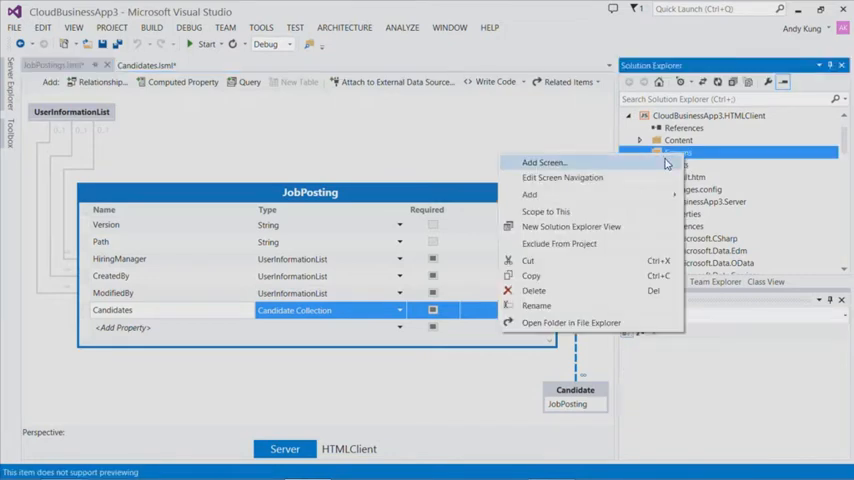
pyautogui.click(536, 162)
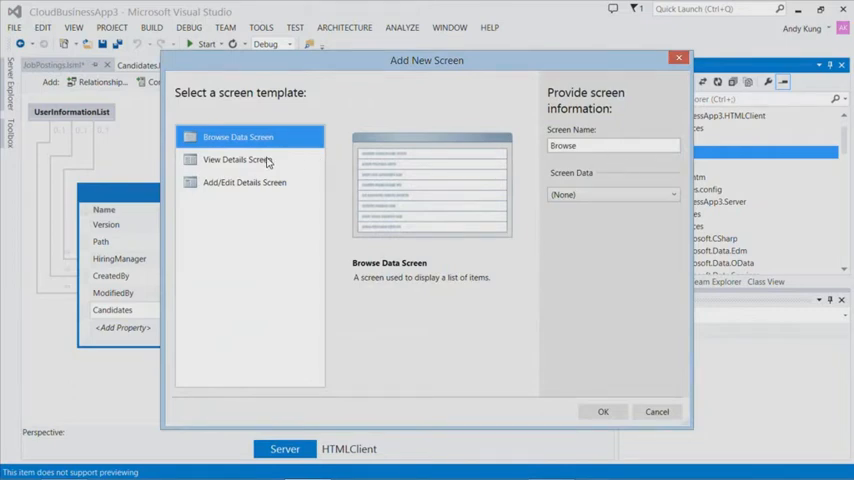
pyautogui.moveTo(276, 164)
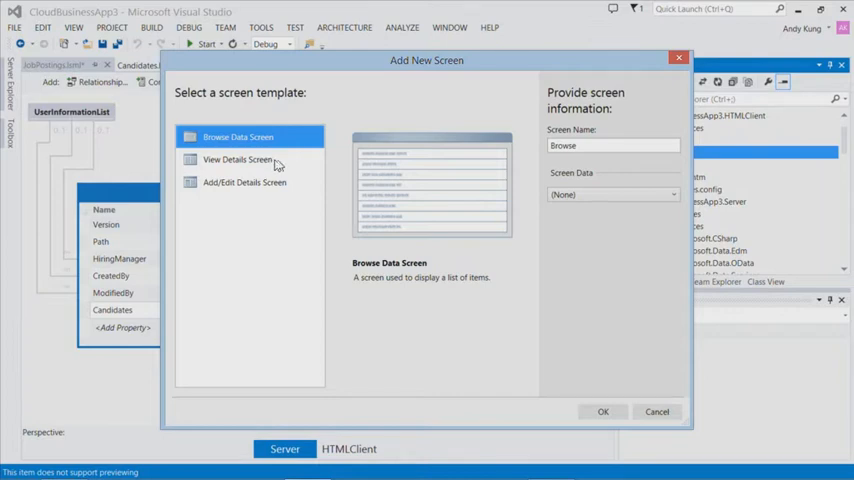
pyautogui.moveTo(336, 172)
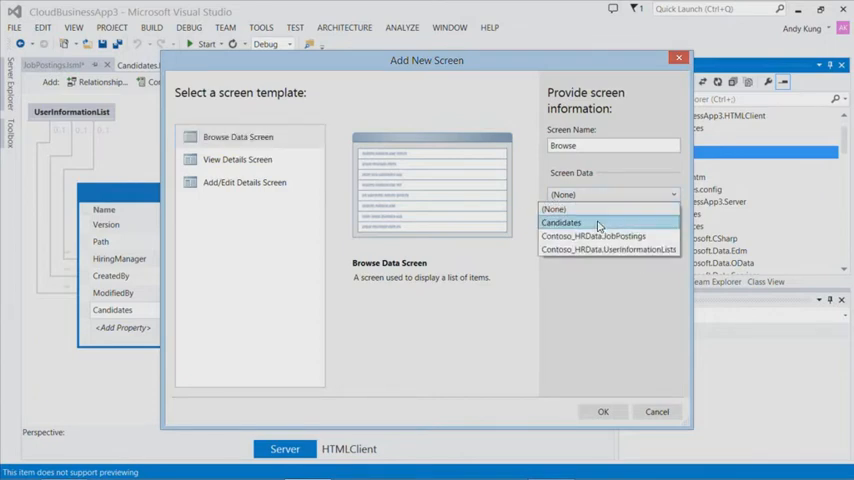
pyautogui.click(562, 222)
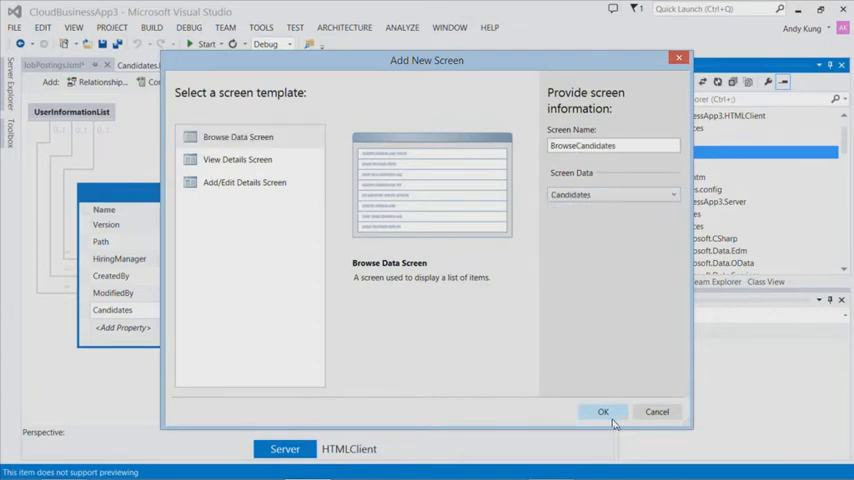
pyautogui.click(604, 412)
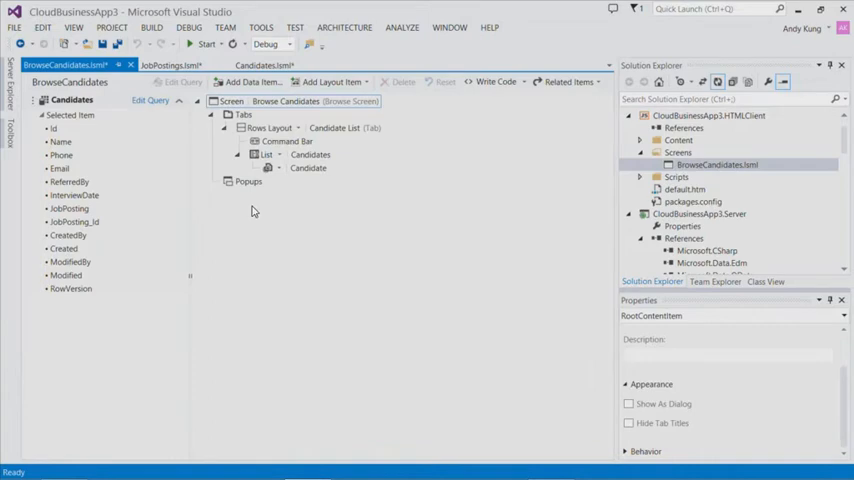
# Show candidates as a Tile List with Name, Phone and Email, Name in Large font
pyautogui.click(266, 156)
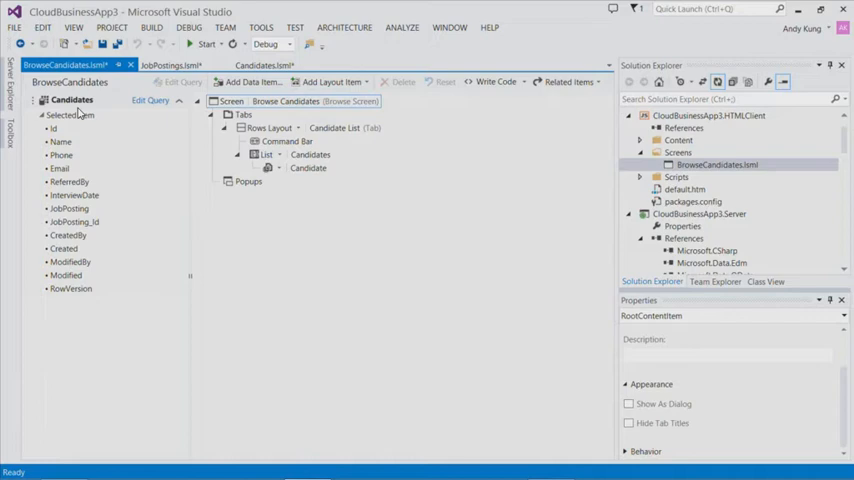
pyautogui.click(310, 154)
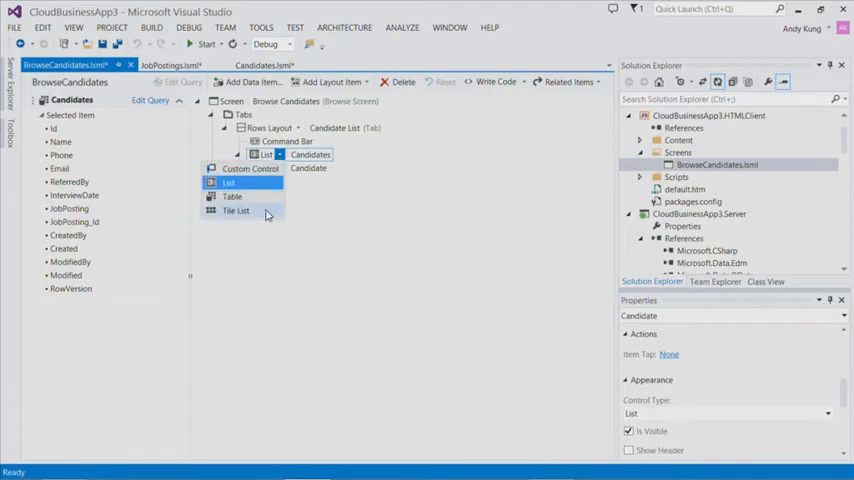
pyautogui.click(236, 210)
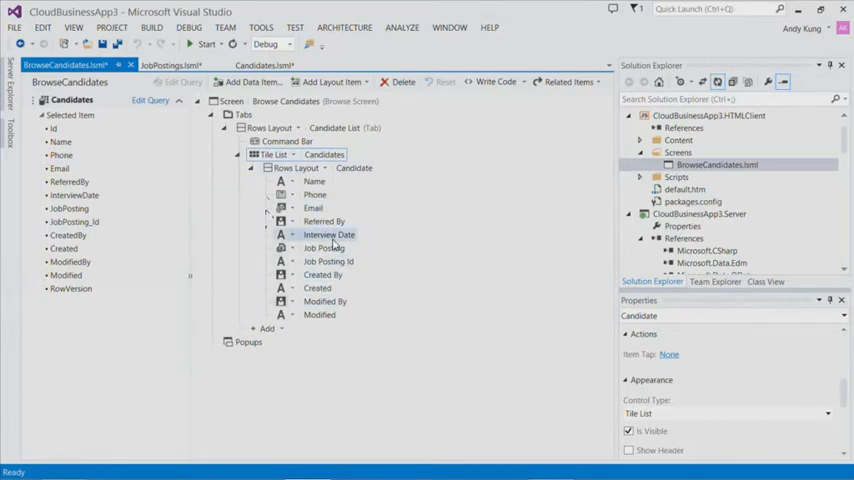
pyautogui.click(324, 220)
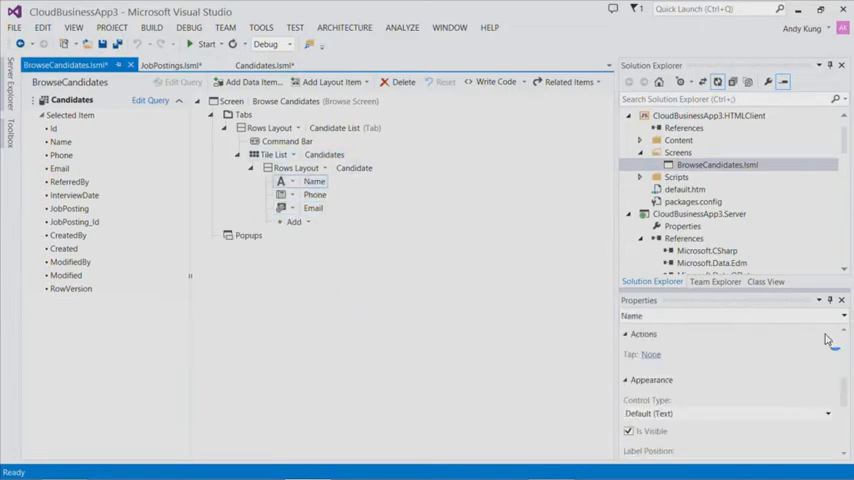
pyautogui.scroll(-3)
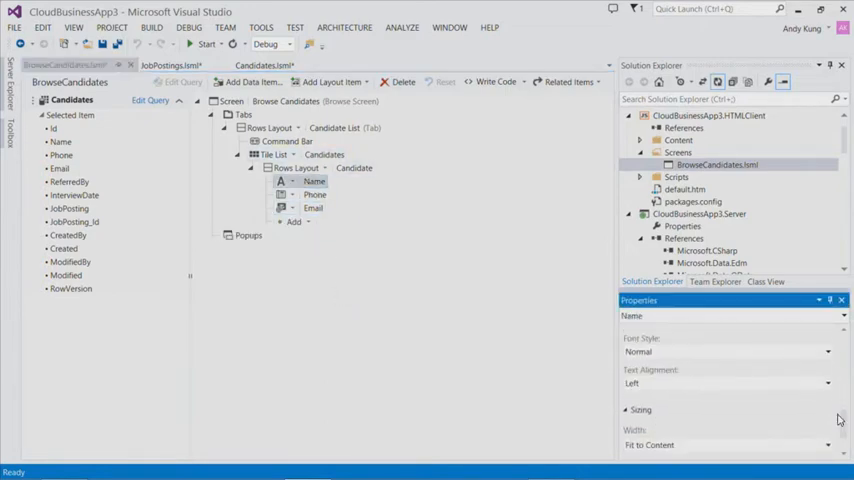
pyautogui.click(828, 352)
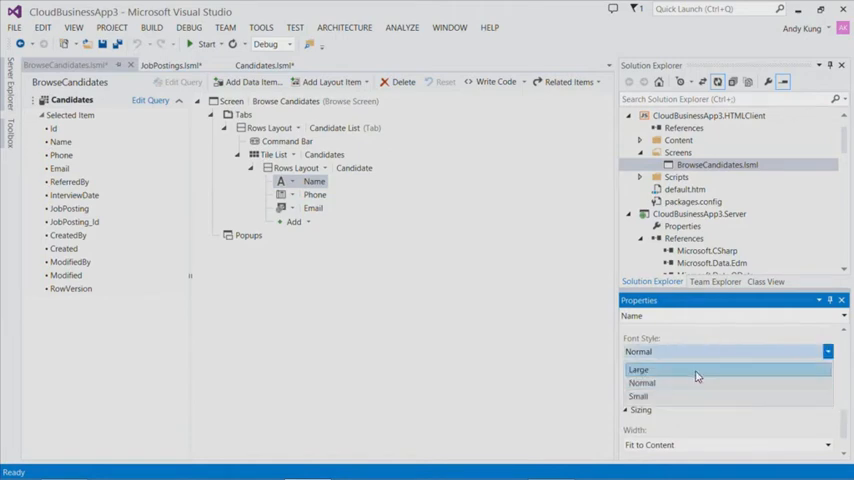
pyautogui.click(638, 368)
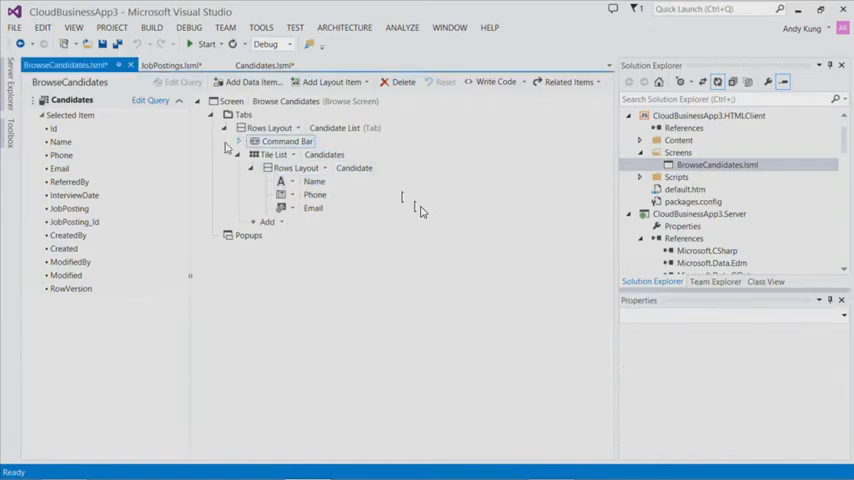
# Add a command bar button using addAndEditNew that opens a new AddEditCandidate details screen
pyautogui.click(280, 156)
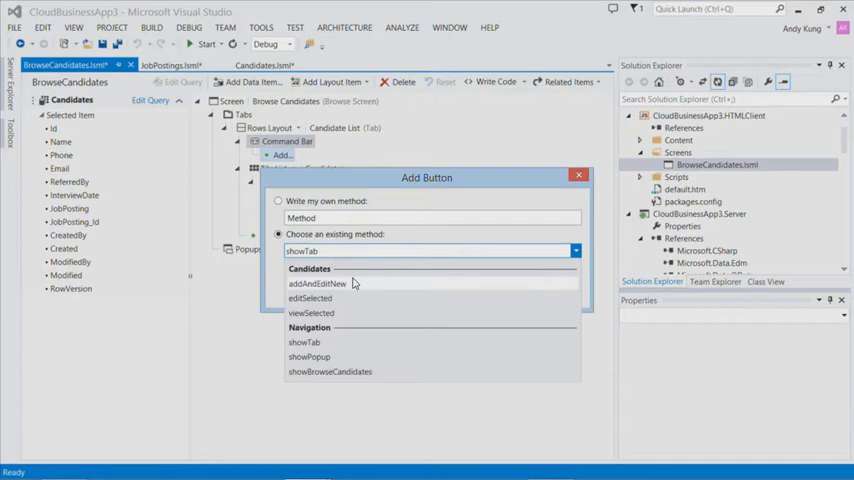
pyautogui.click(318, 284)
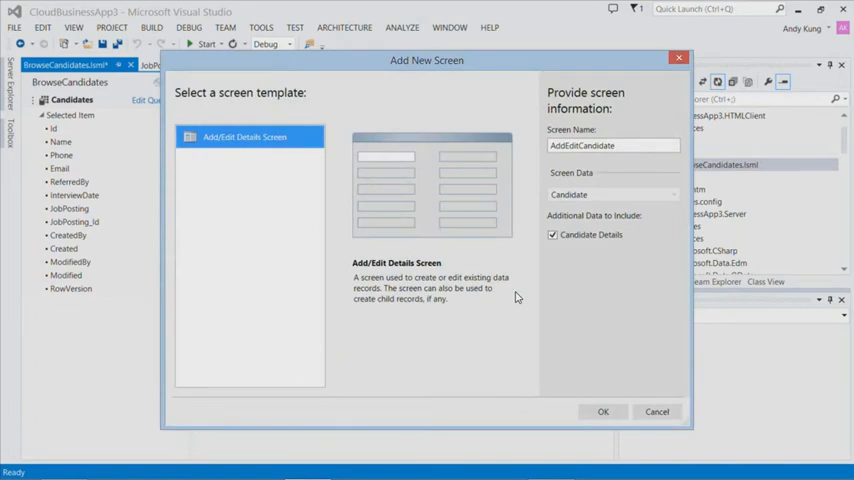
pyautogui.click(612, 144)
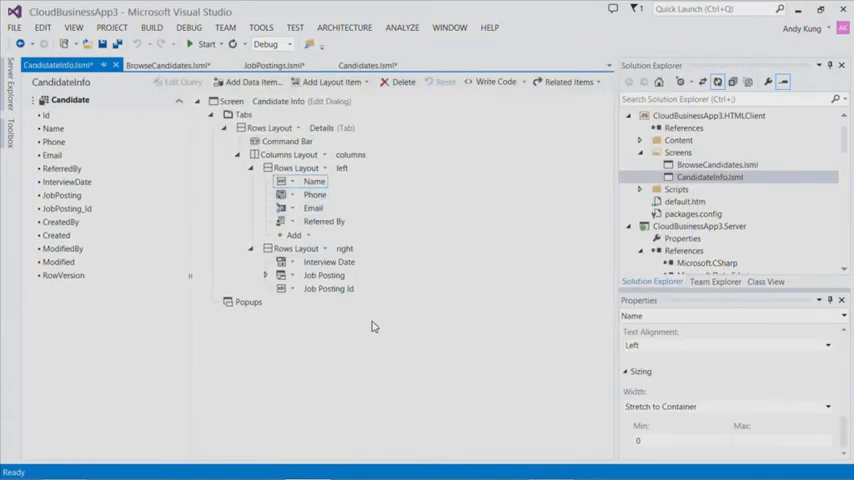
# Set the Referred By field's Choice Display Mode to Name only
pyautogui.click(328, 288)
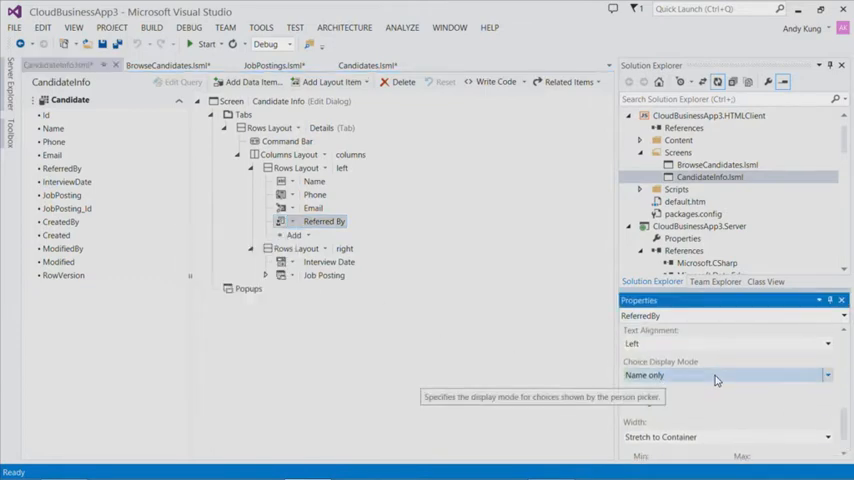
pyautogui.click(826, 372)
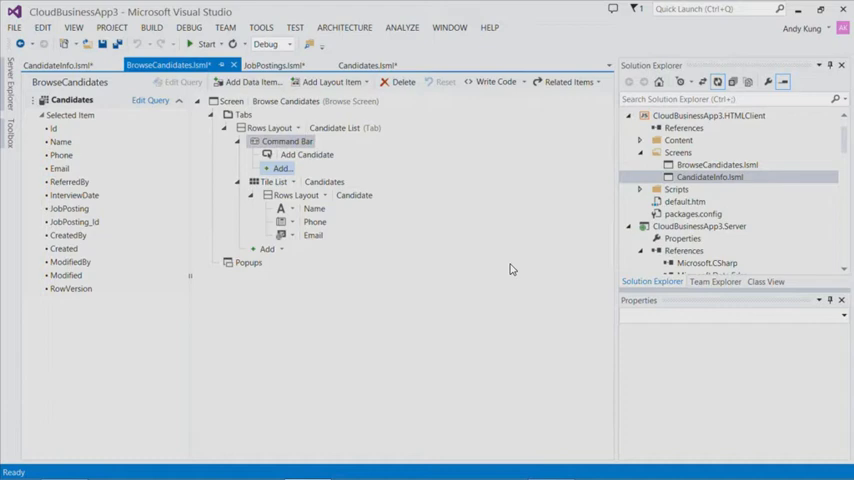
# Set the Tile List's Item Tap to viewSelected, creating the ViewCandidate screen, and start debugging
pyautogui.click(324, 180)
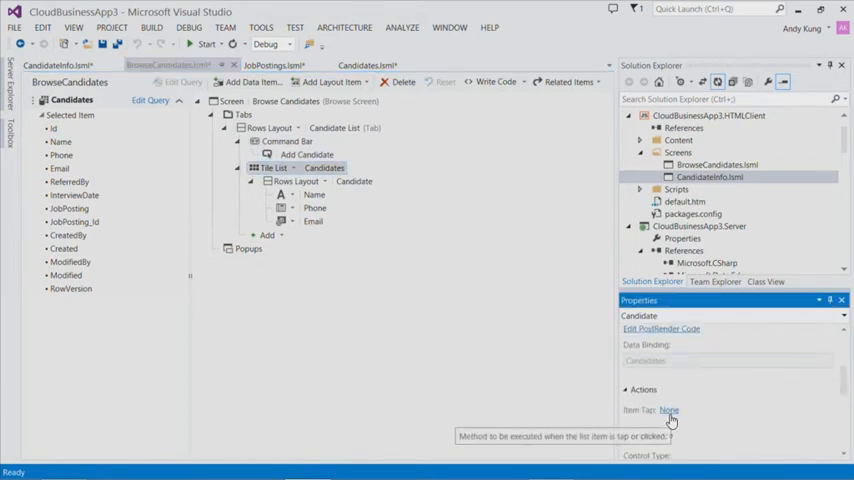
pyautogui.click(668, 410)
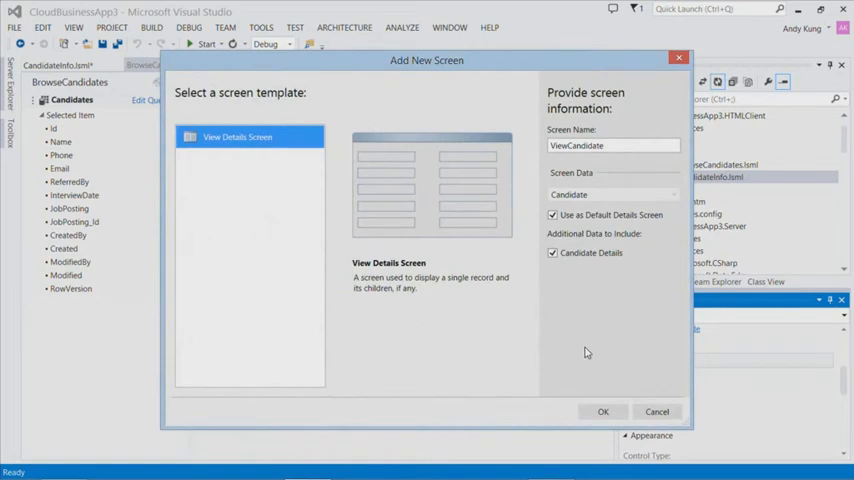
pyautogui.click(604, 412)
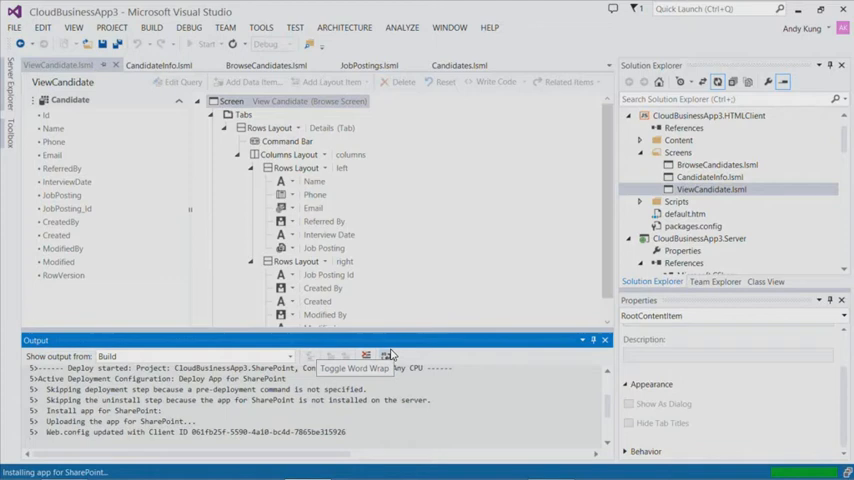
# Choose Trust It so CloudBusinessApp3 is granted its requested SharePoint permissions
pyautogui.scroll(-3)
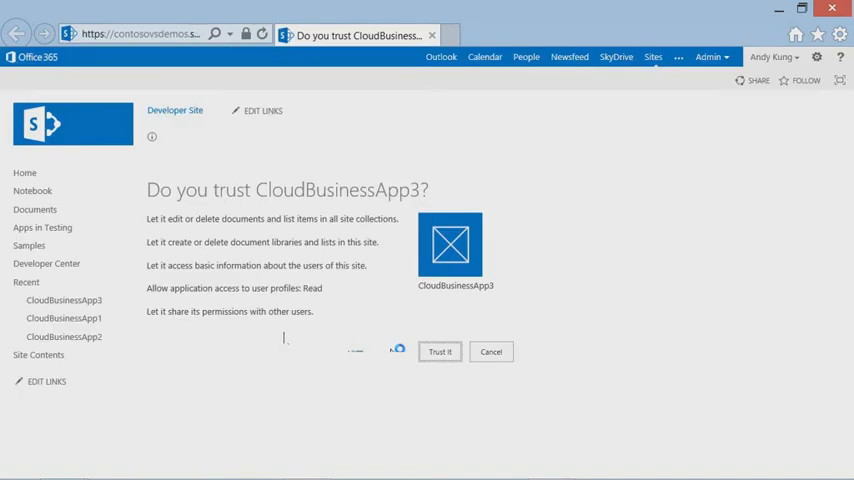
pyautogui.click(438, 352)
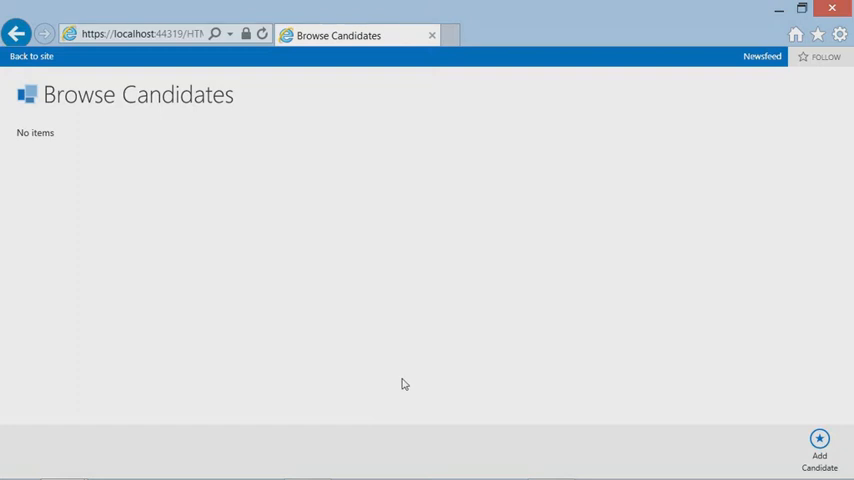
pyautogui.moveTo(224, 210)
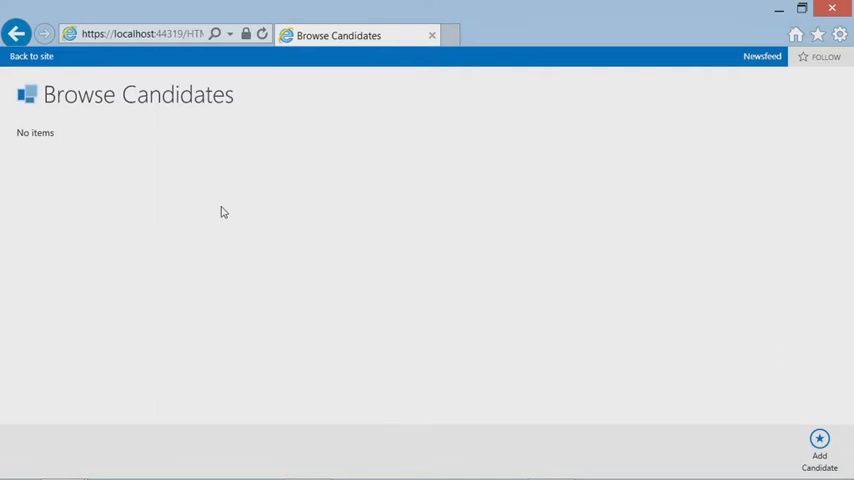
pyautogui.moveTo(792, 440)
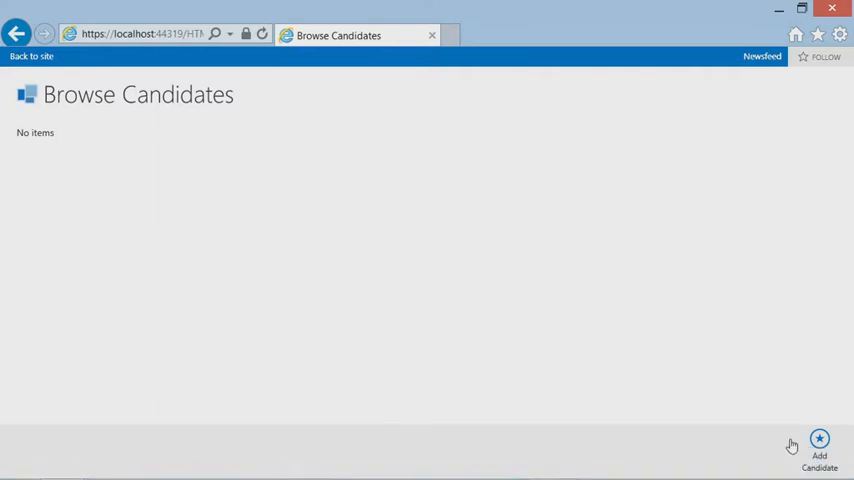
pyautogui.moveTo(538, 352)
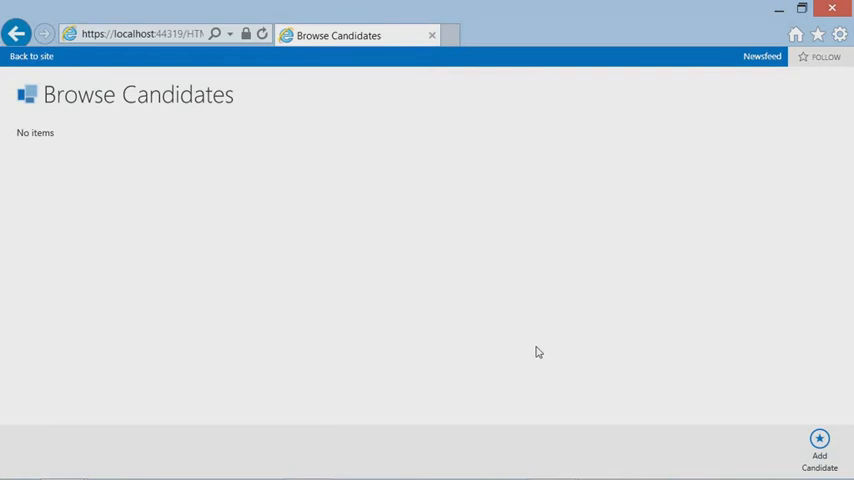
pyautogui.moveTo(826, 452)
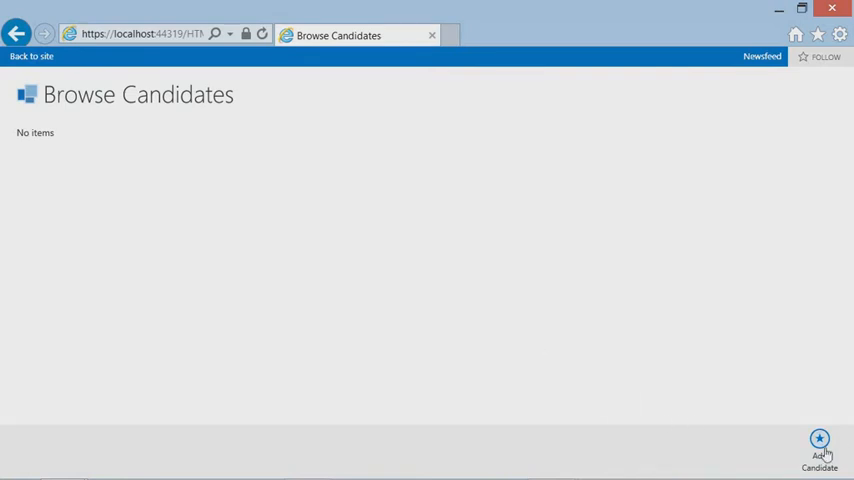
# Use Add Candidate to bring up a blank Candidate Info form
pyautogui.click(820, 440)
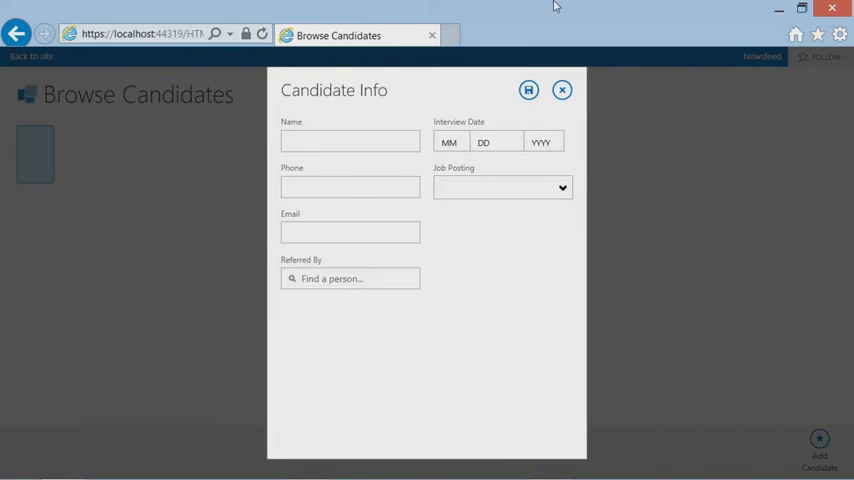
pyautogui.moveTo(548, 8)
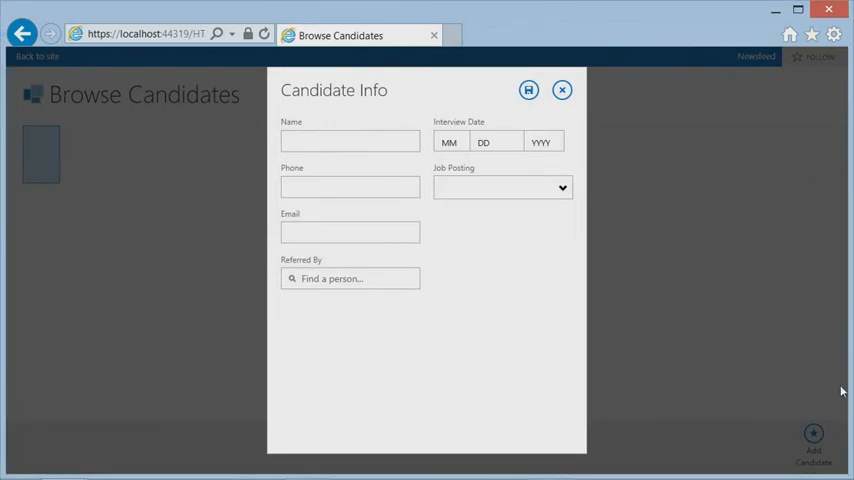
pyautogui.moveTo(760, 456)
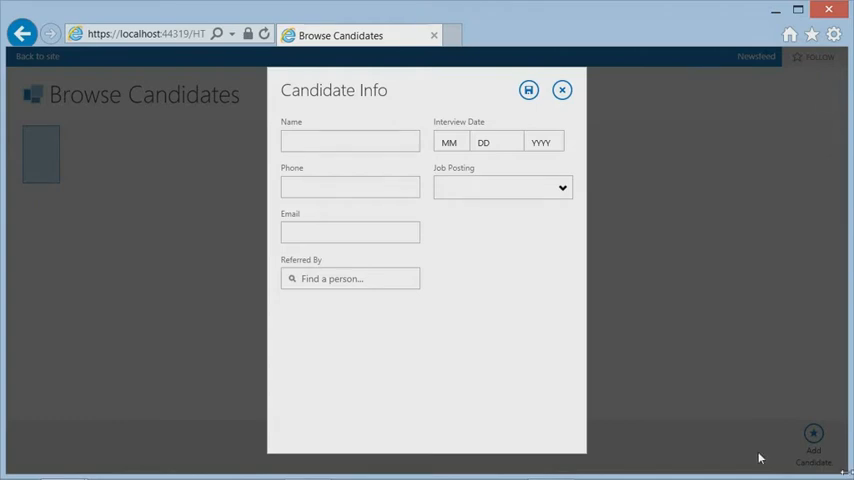
pyautogui.moveTo(788, 450)
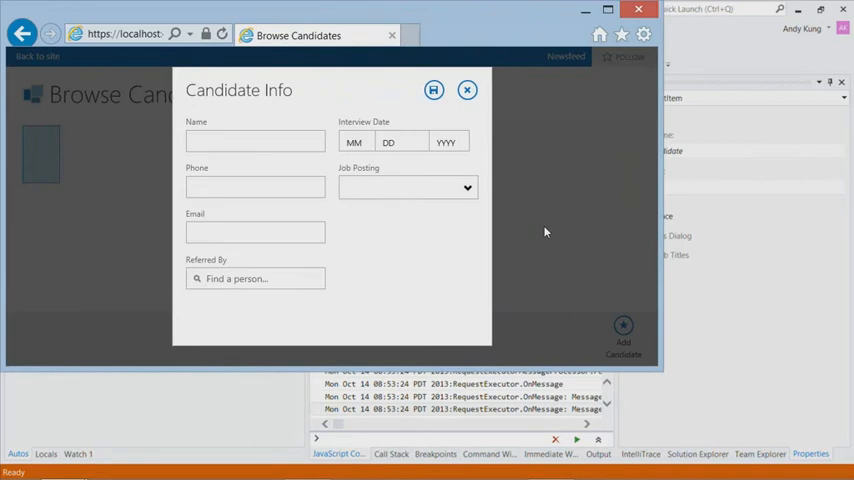
pyautogui.moveTo(536, 228)
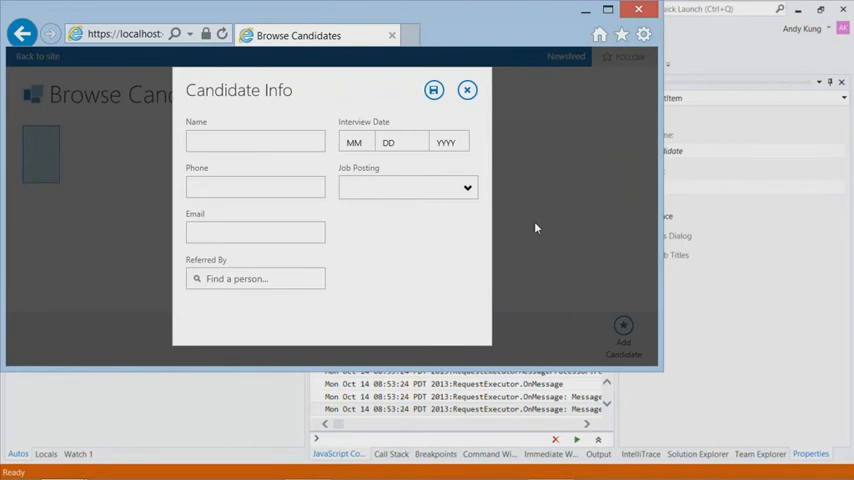
pyautogui.moveTo(502, 20)
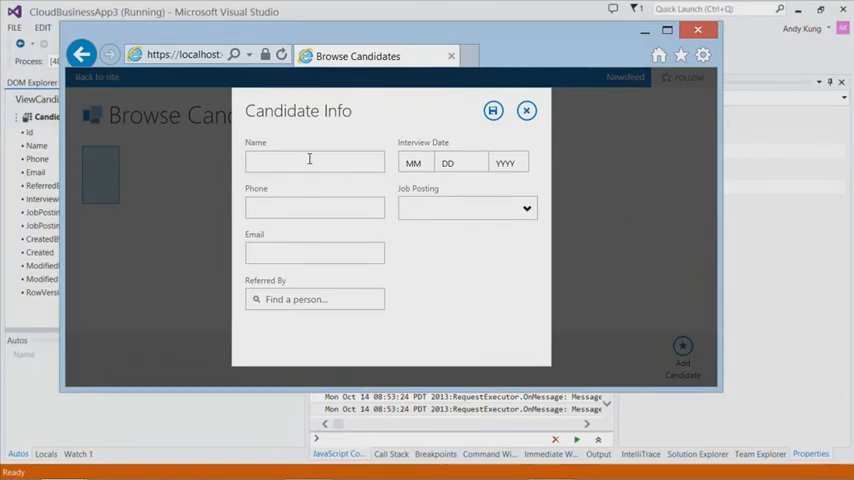
# Enter candidate name Bob and clear the invalid 'asdf' phone entry
pyautogui.write('B')
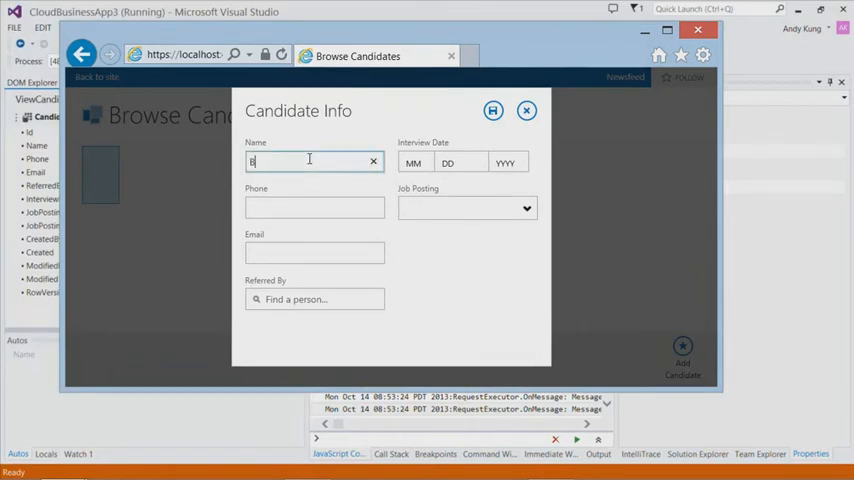
pyautogui.click(314, 208)
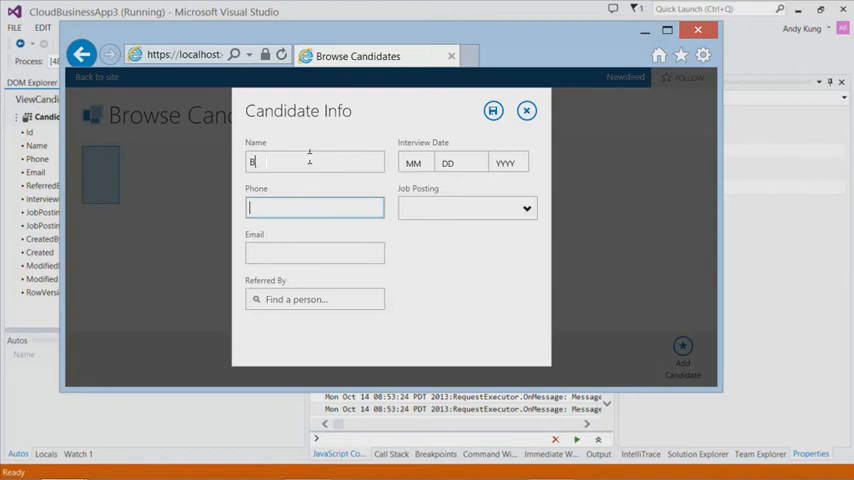
pyautogui.write('ob')
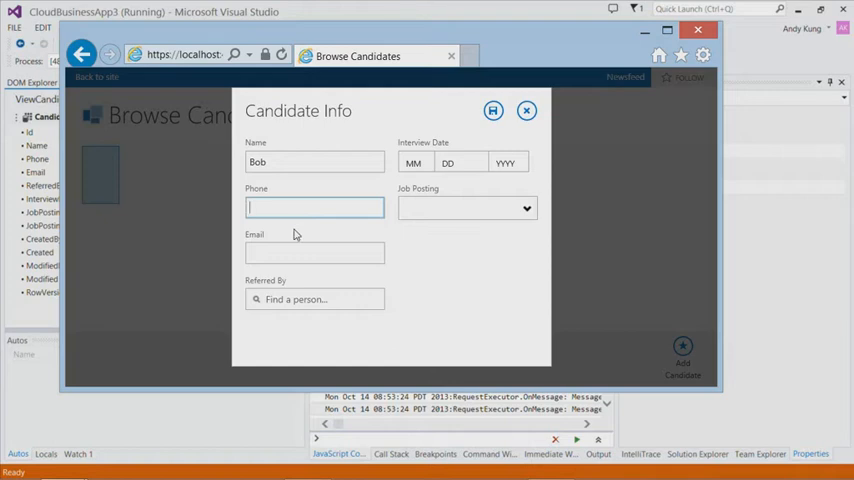
pyautogui.write('asdf')
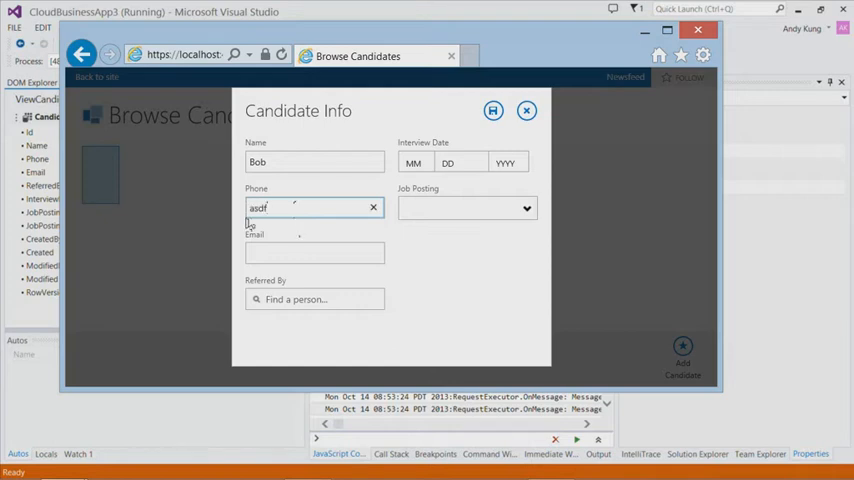
pyautogui.click(314, 280)
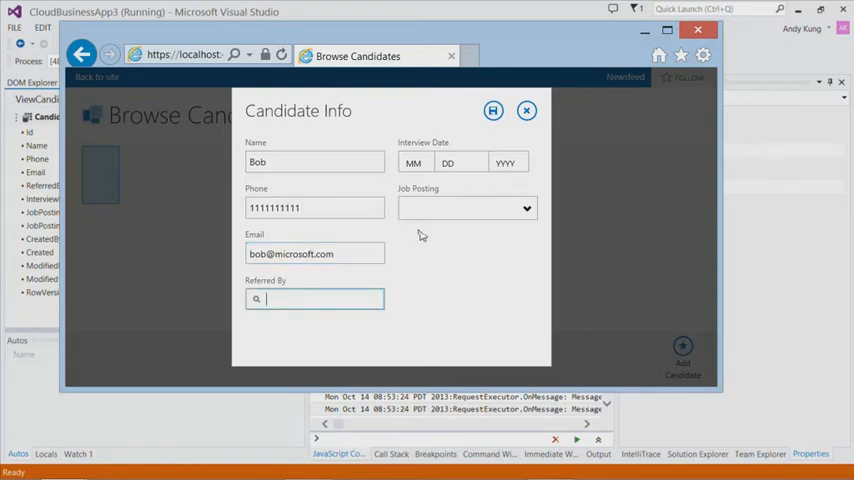
pyautogui.moveTo(416, 236)
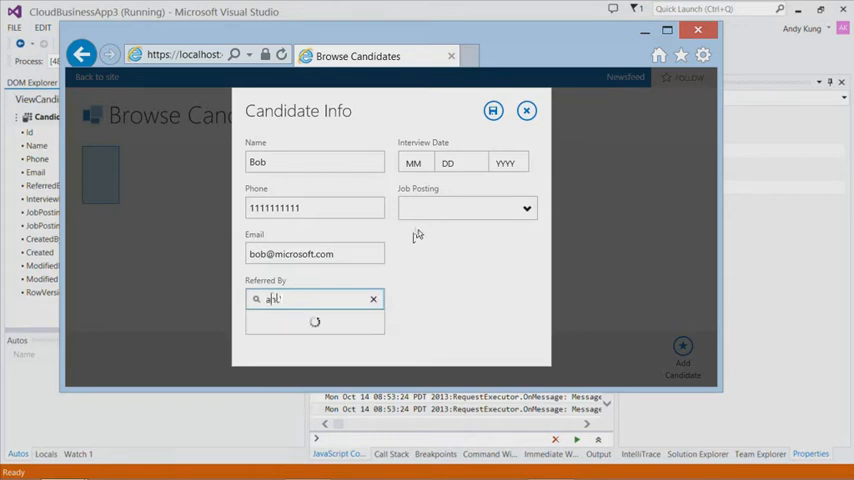
pyautogui.write('and')
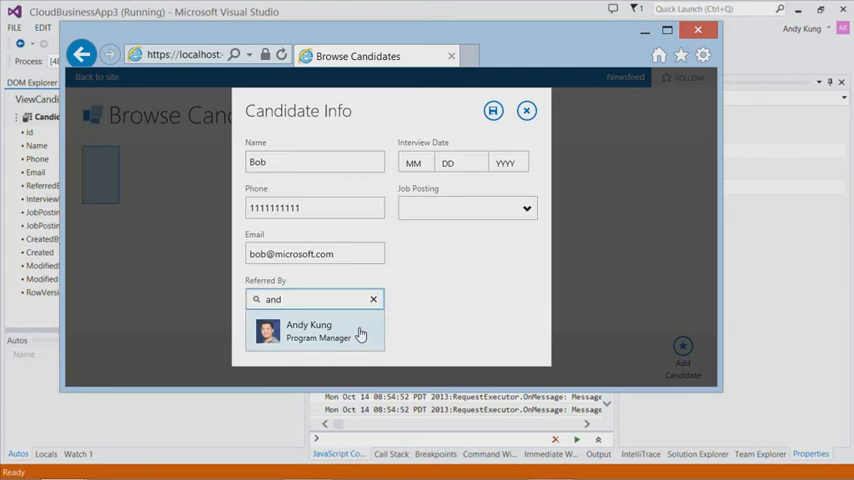
pyautogui.click(310, 330)
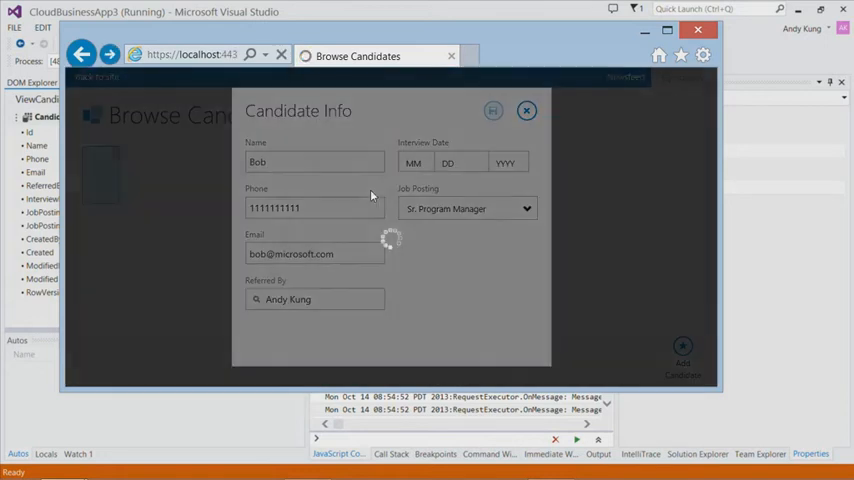
pyautogui.click(528, 110)
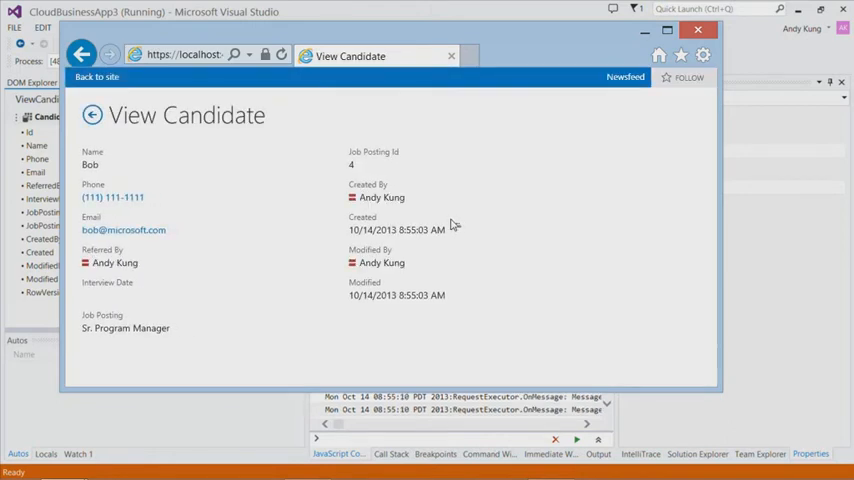
pyautogui.moveTo(446, 224)
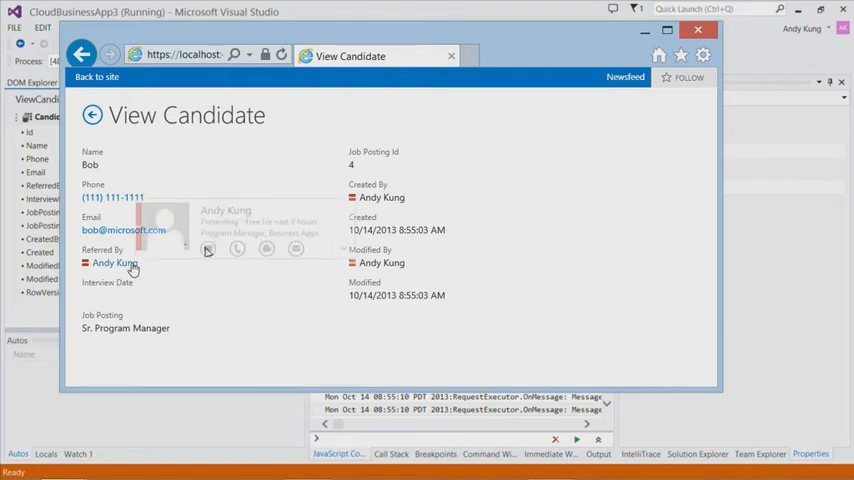
pyautogui.moveTo(208, 246)
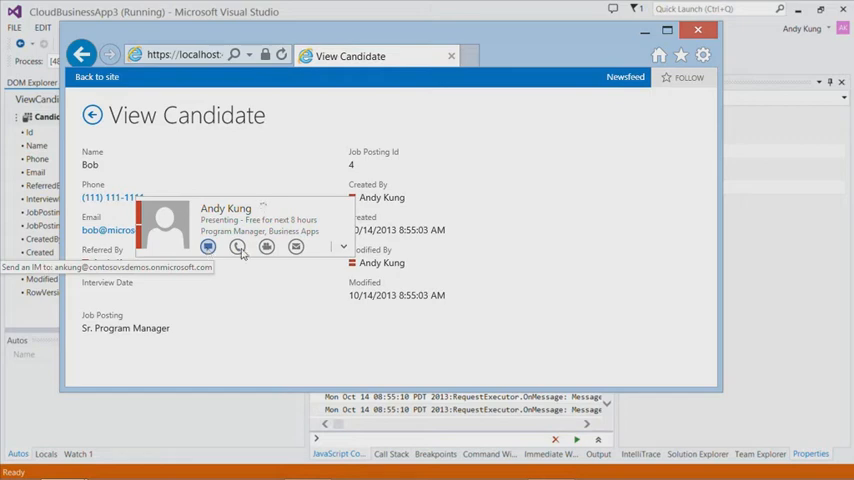
pyautogui.moveTo(510, 250)
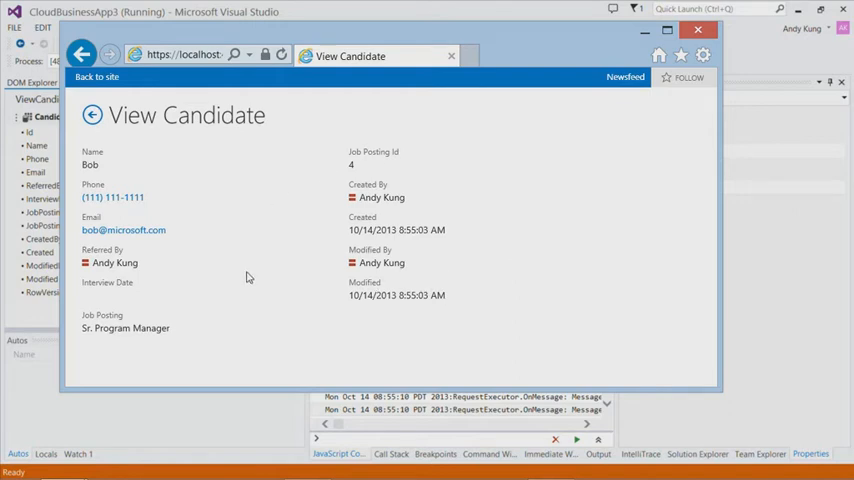
pyautogui.moveTo(332, 294)
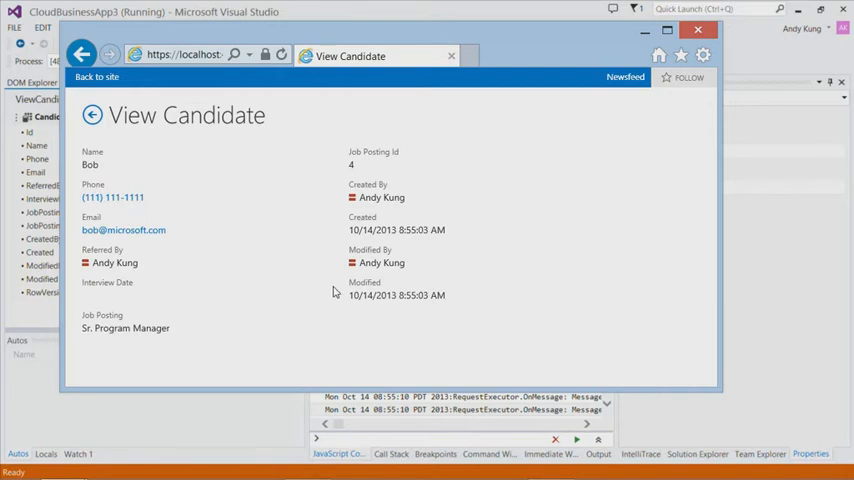
pyautogui.moveTo(544, 334)
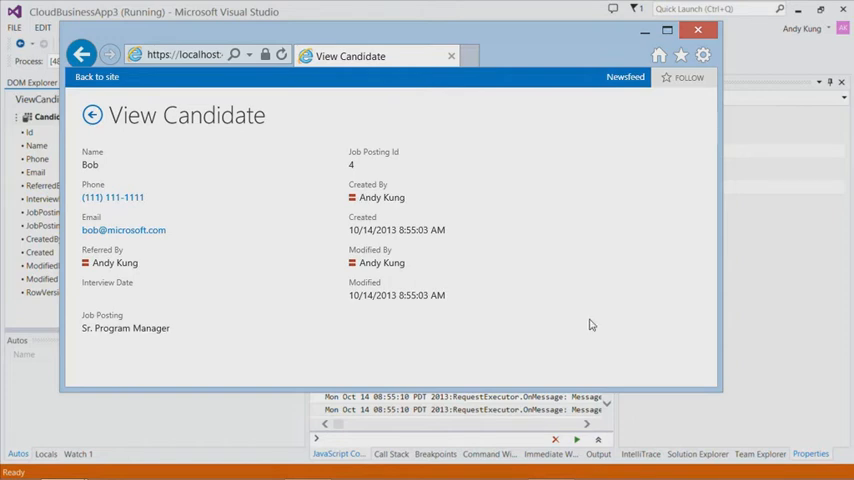
pyautogui.moveTo(588, 324)
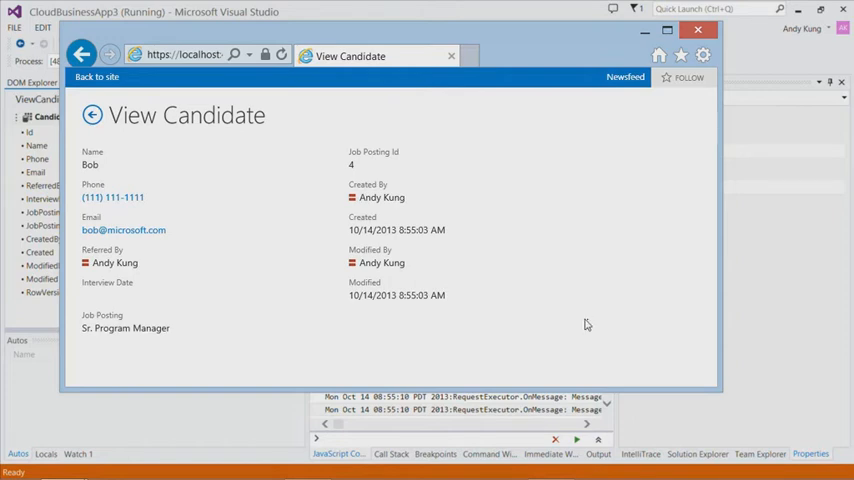
pyautogui.moveTo(578, 324)
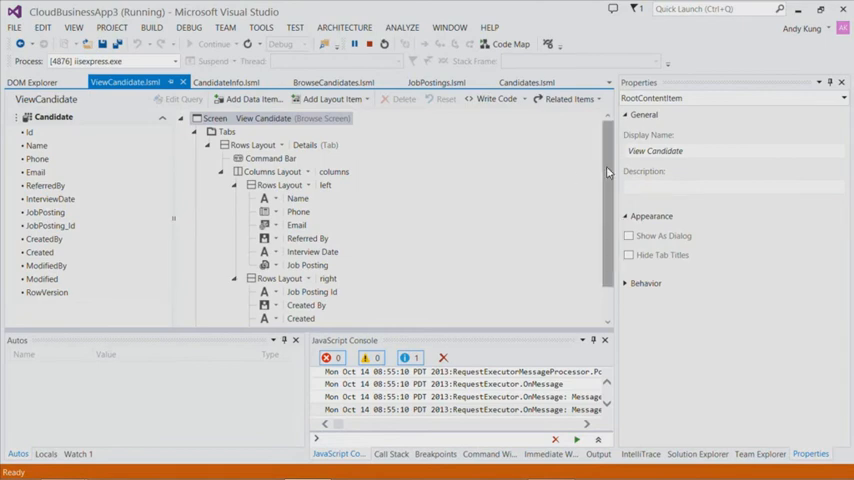
pyautogui.moveTo(450, 166)
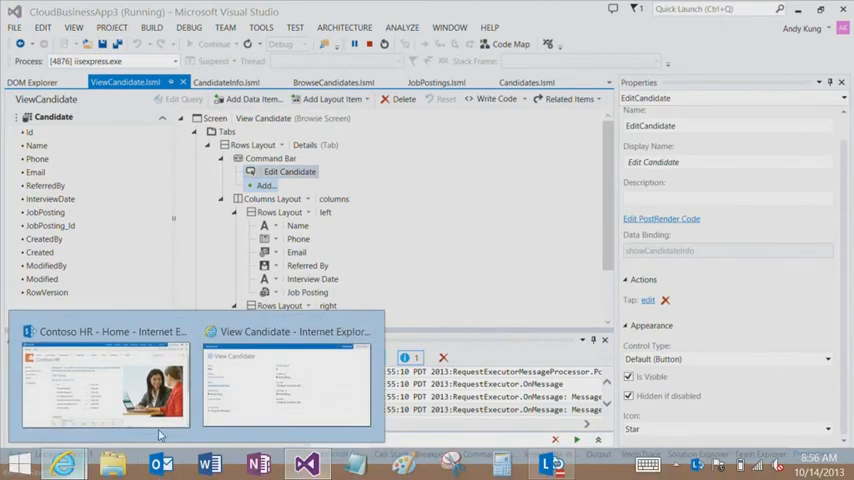
# Return to the running app's View Candidate page from the taskbar
pyautogui.click(284, 396)
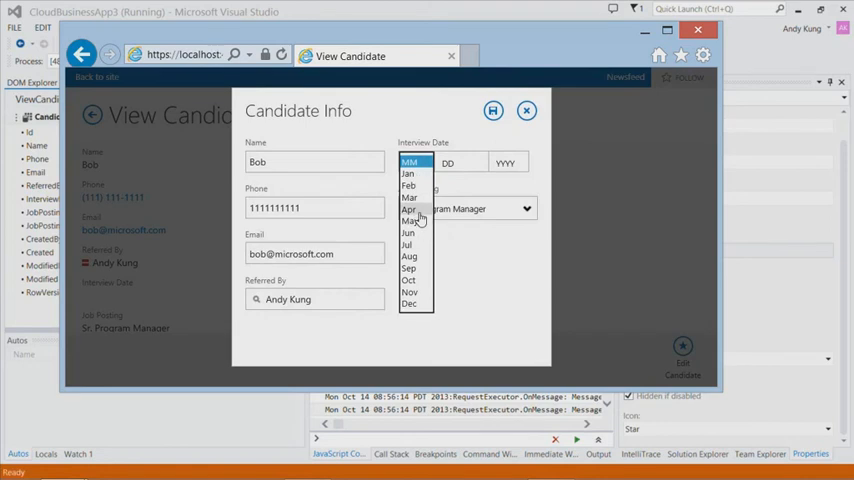
# Choose April as Bob's interview month, then go to the SharePoint newsfeed
pyautogui.click(408, 208)
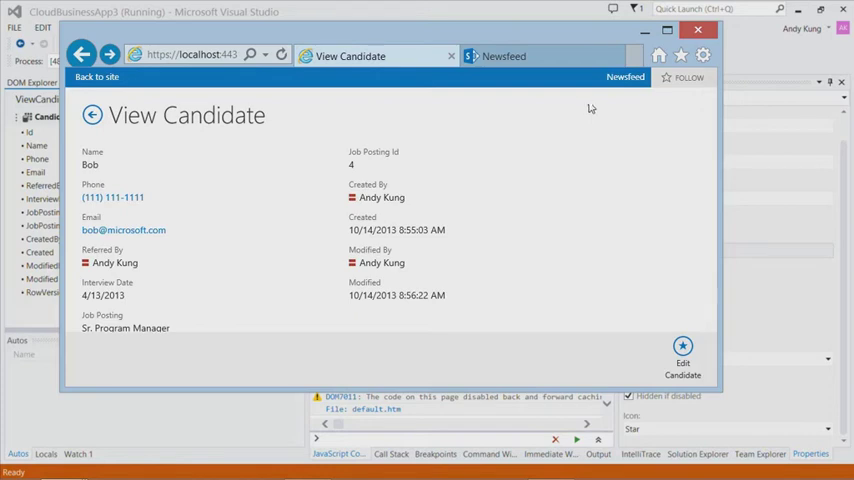
pyautogui.click(520, 56)
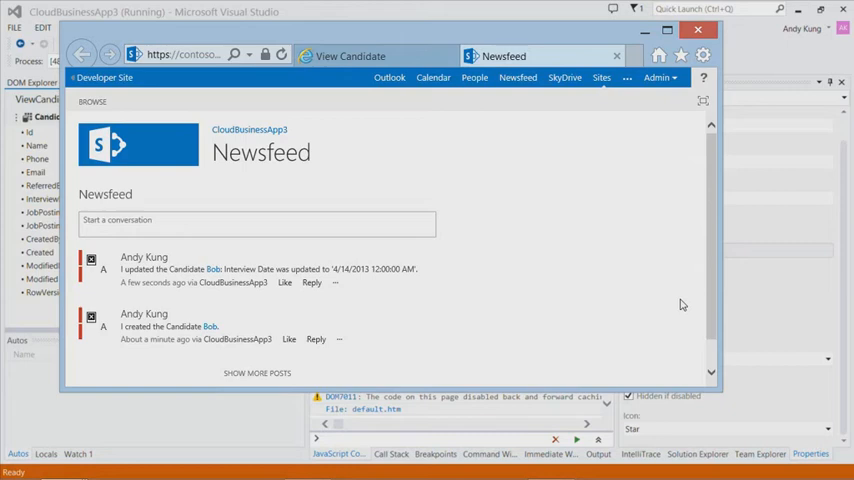
pyautogui.moveTo(700, 264)
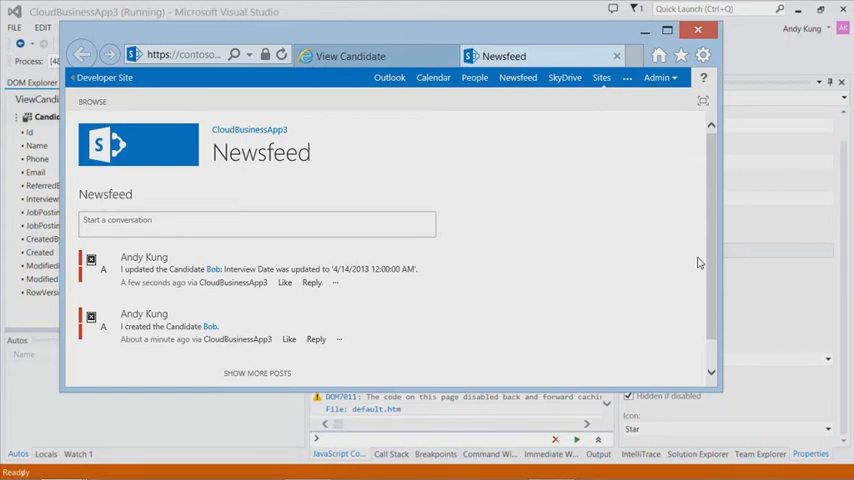
pyautogui.moveTo(508, 268)
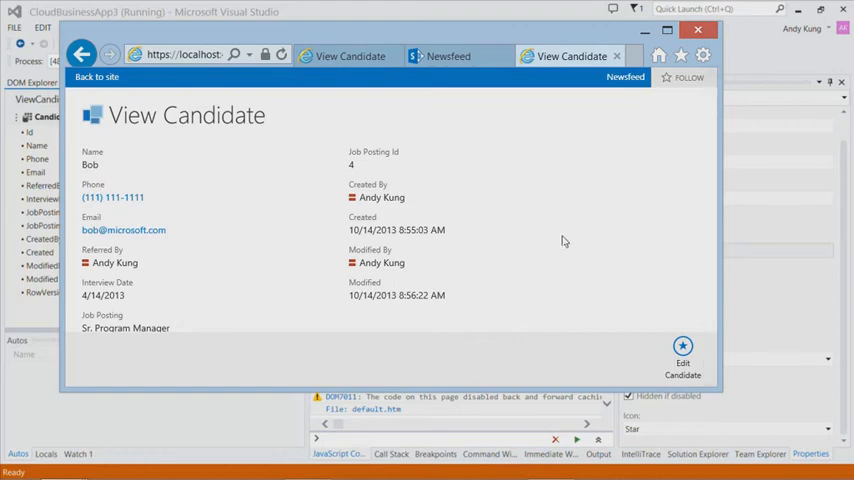
pyautogui.moveTo(616, 56)
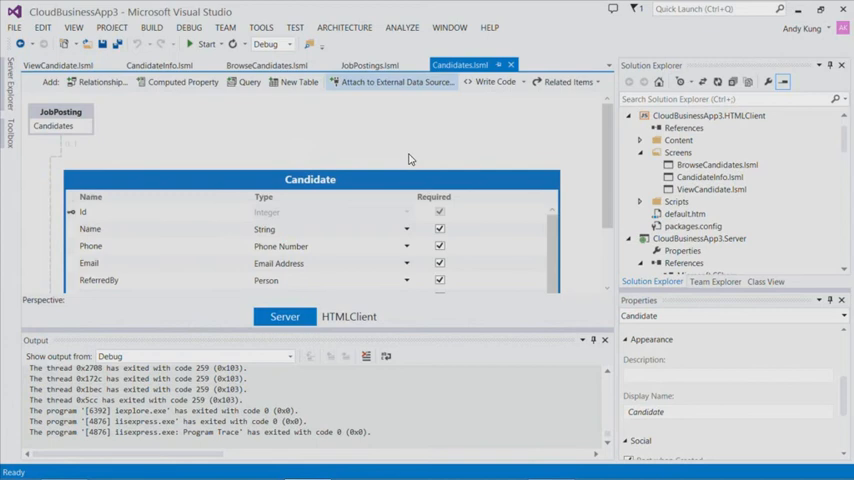
pyautogui.moveTo(412, 168)
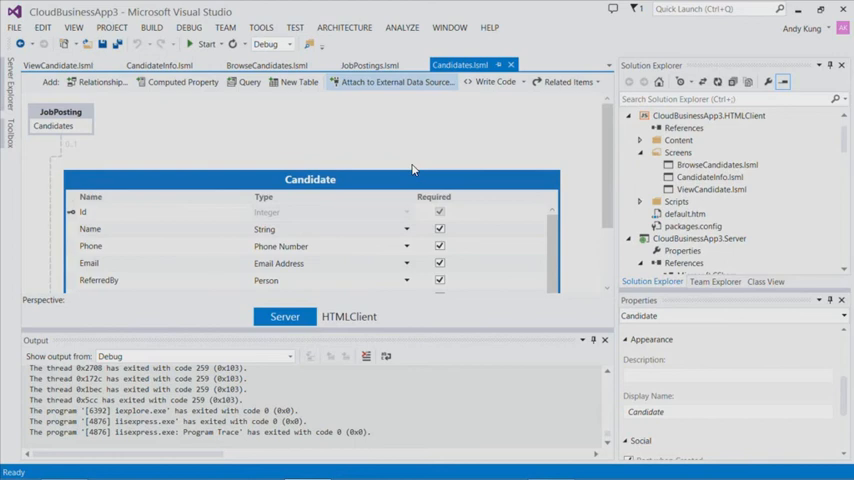
pyautogui.moveTo(400, 164)
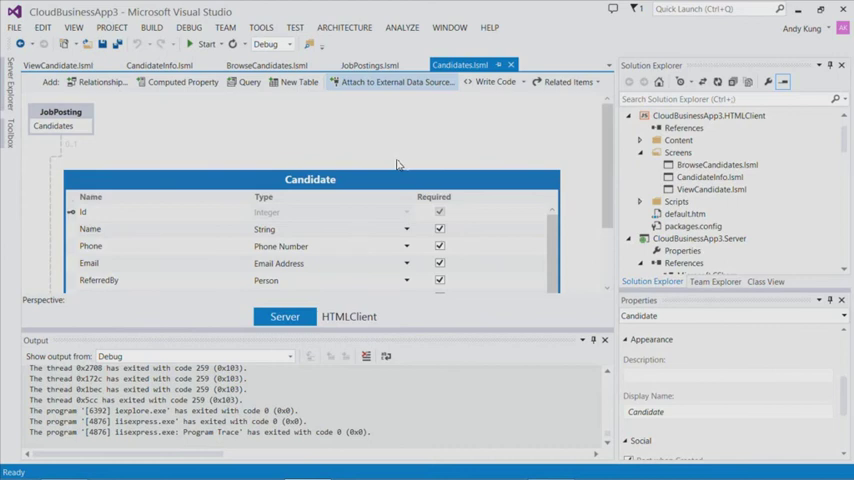
pyautogui.moveTo(512, 82)
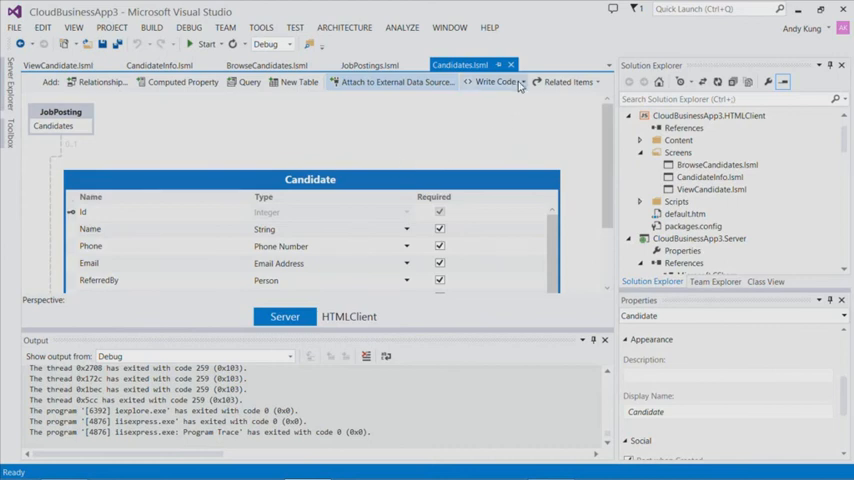
# Generate the Candidates_Validate method stub from the Write Code list
pyautogui.click(494, 82)
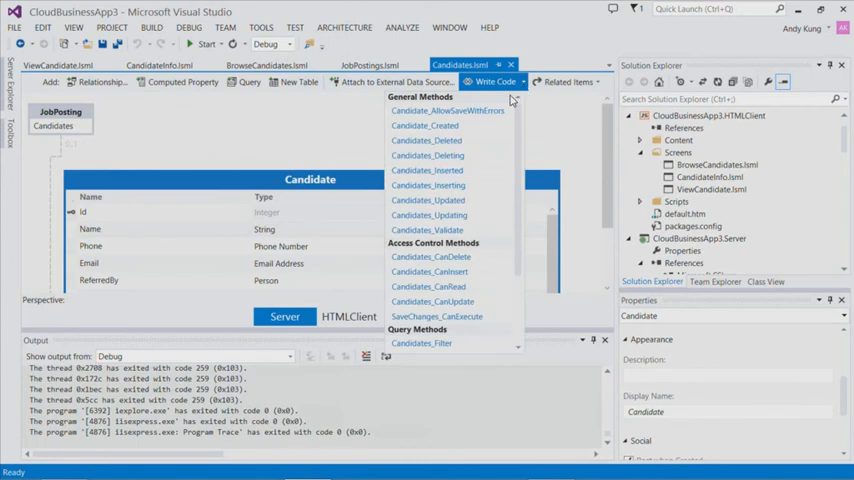
pyautogui.moveTo(506, 132)
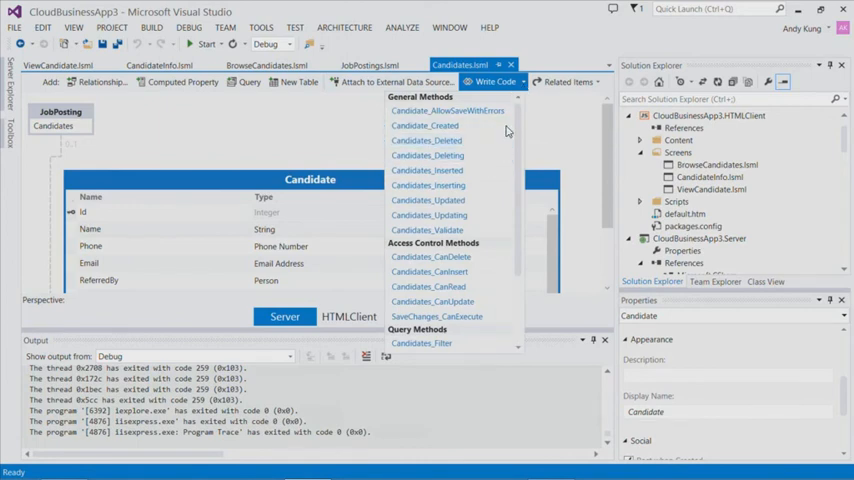
pyautogui.moveTo(430, 200)
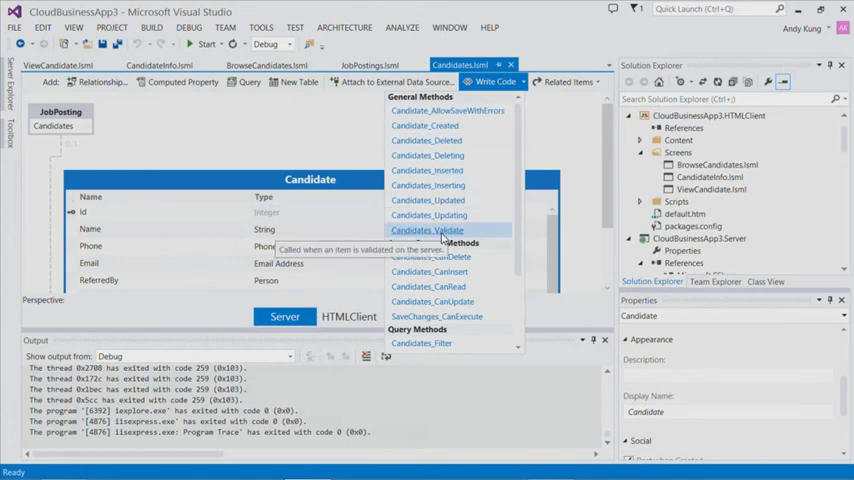
pyautogui.click(422, 230)
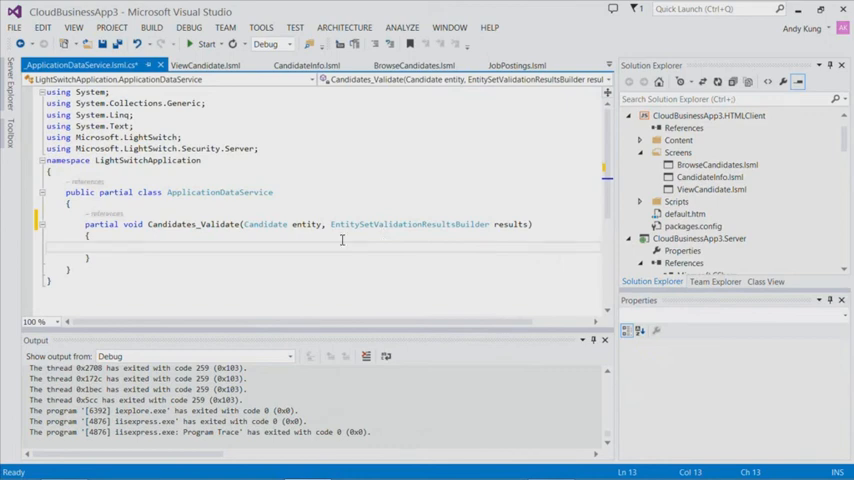
# Write the condition: entity.InterviewDate != null && Application.Current.User.Department != "HR"
pyautogui.write('if (entity')
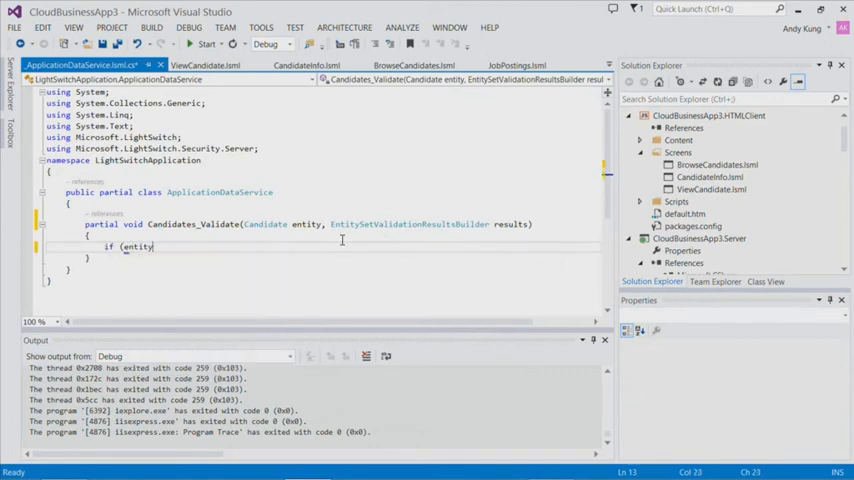
pyautogui.write('.InterviewDate')
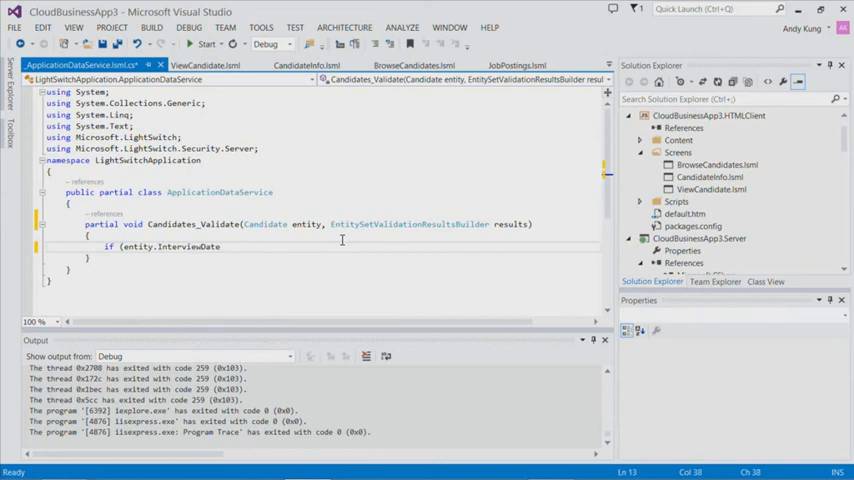
pyautogui.write('!= null && app')
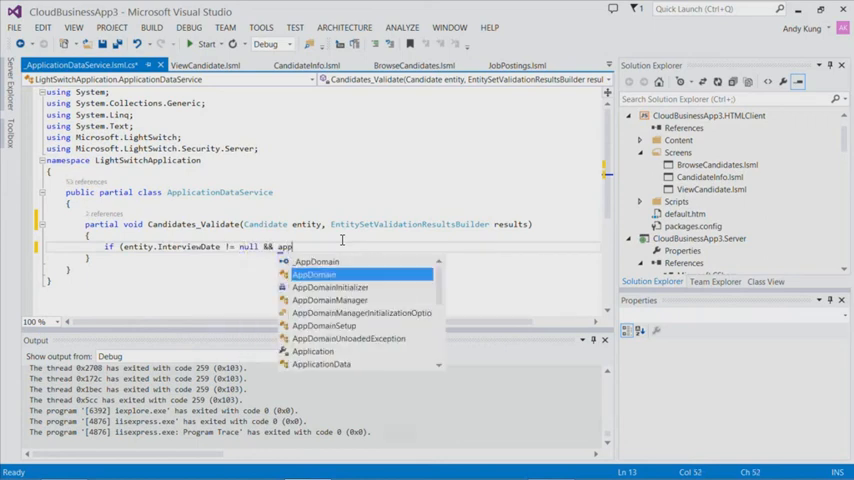
pyautogui.write('Application.Current')
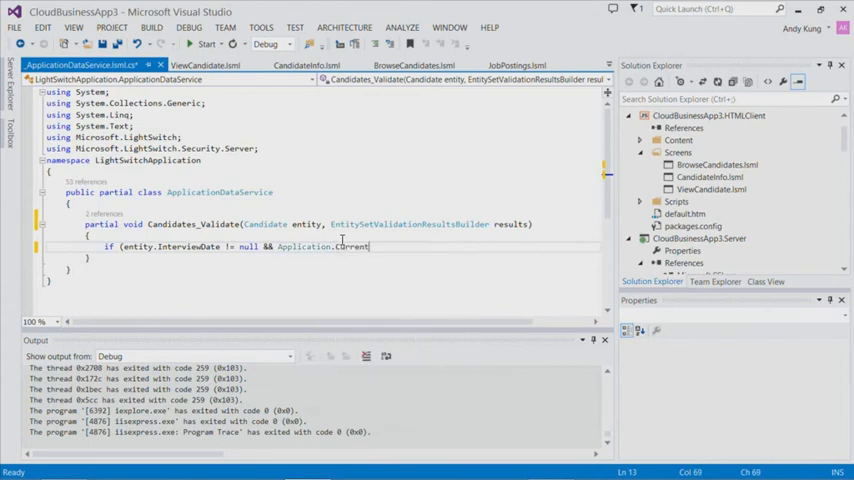
pyautogui.write('us')
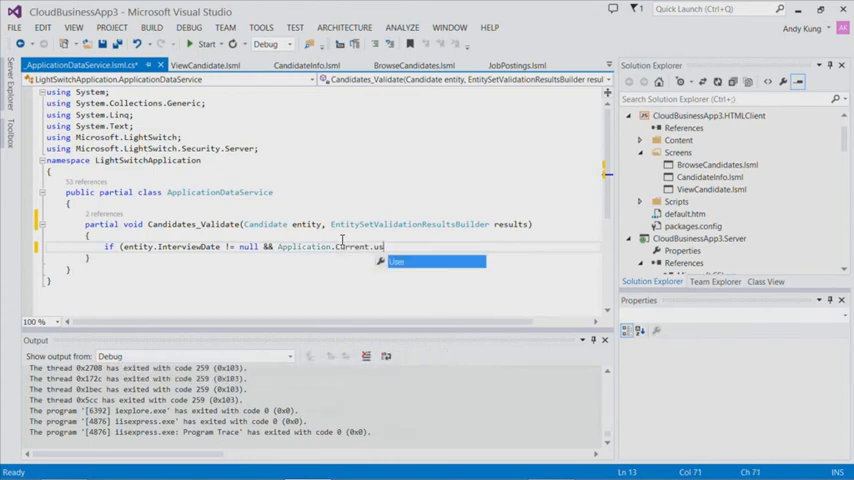
pyautogui.write('.de')
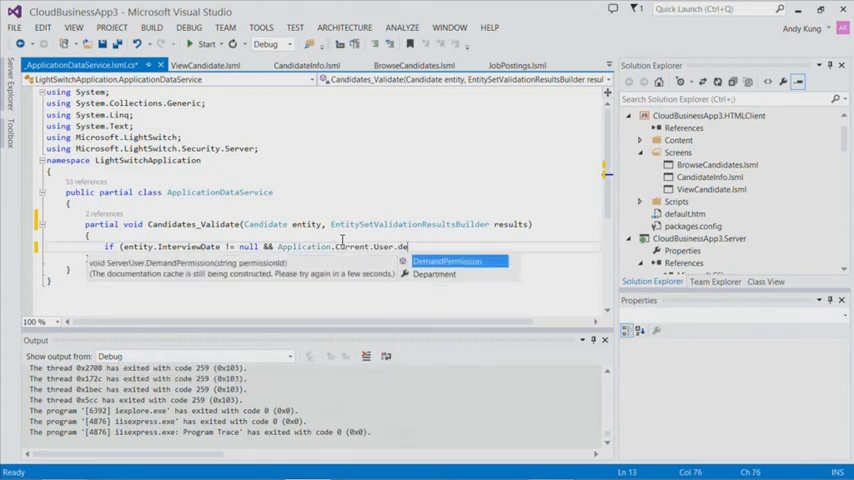
pyautogui.write('Department !=')
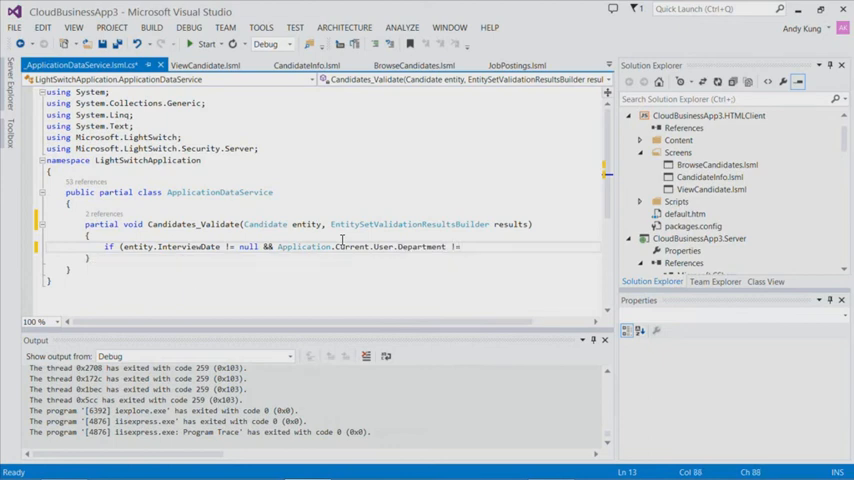
pyautogui.write('"HR")')
pyautogui.write('{')
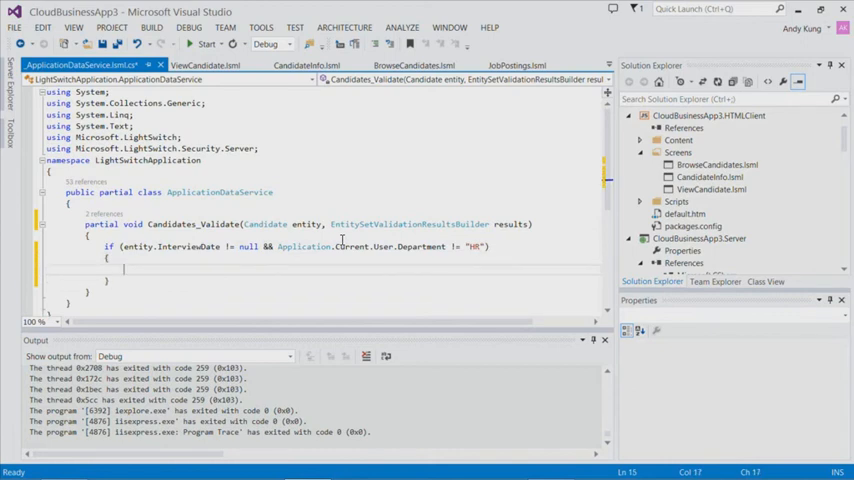
# Call results.AddPropertyError with the 'Only HR c...' HR-only message
pyautogui.write('es')
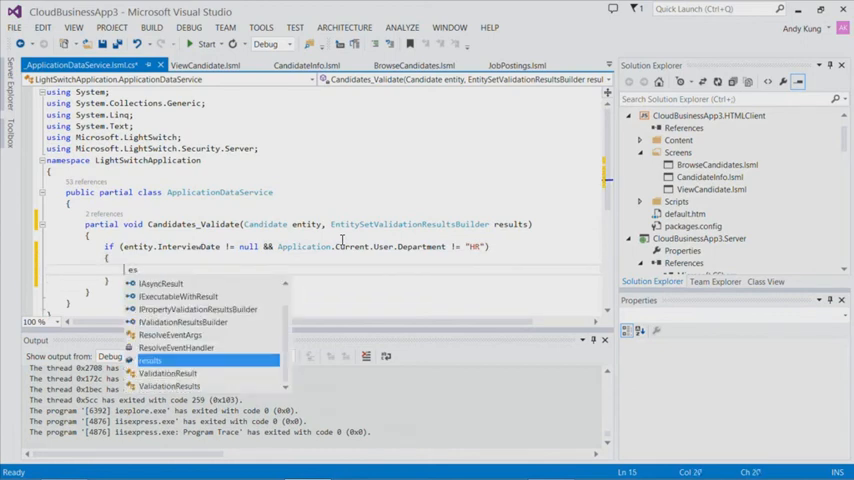
pyautogui.write('results.')
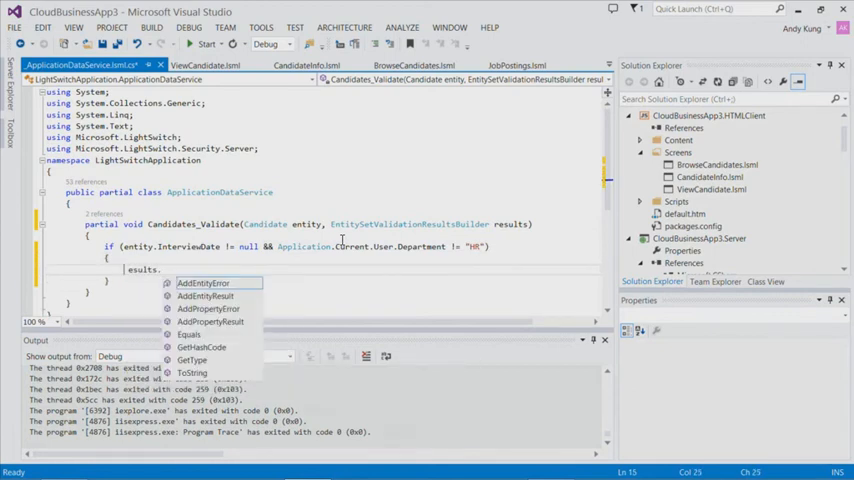
pyautogui.write('add')
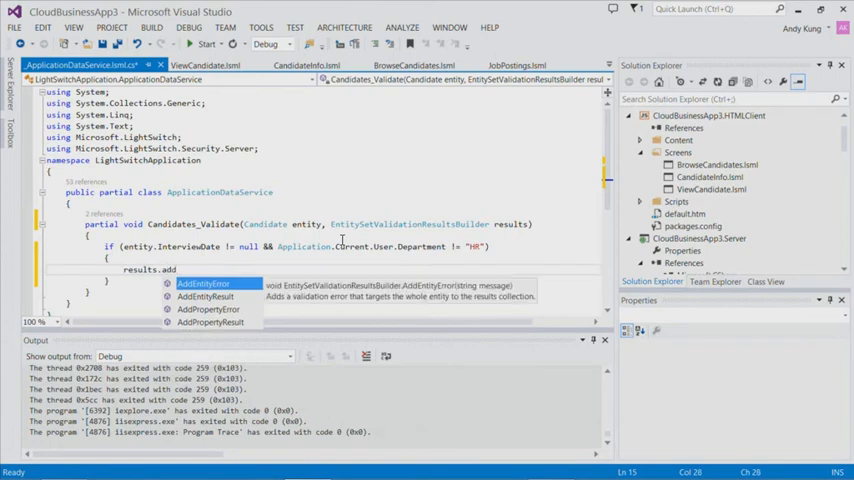
pyautogui.press('Tab')
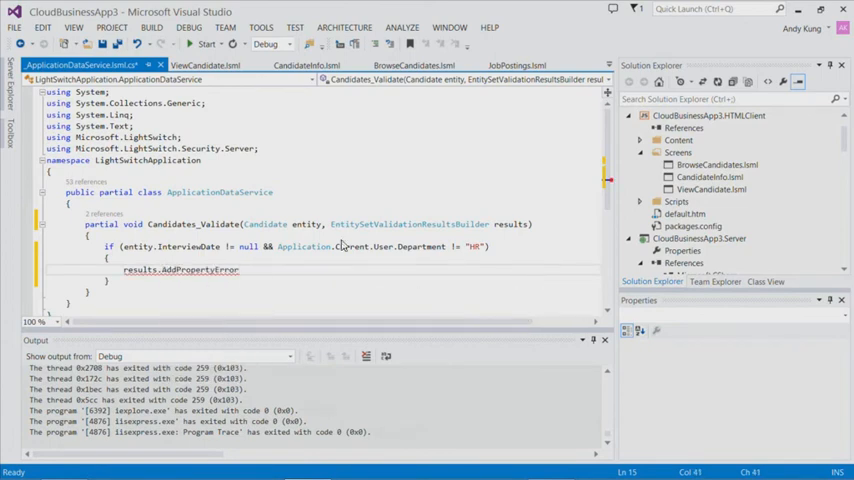
pyautogui.write('(')
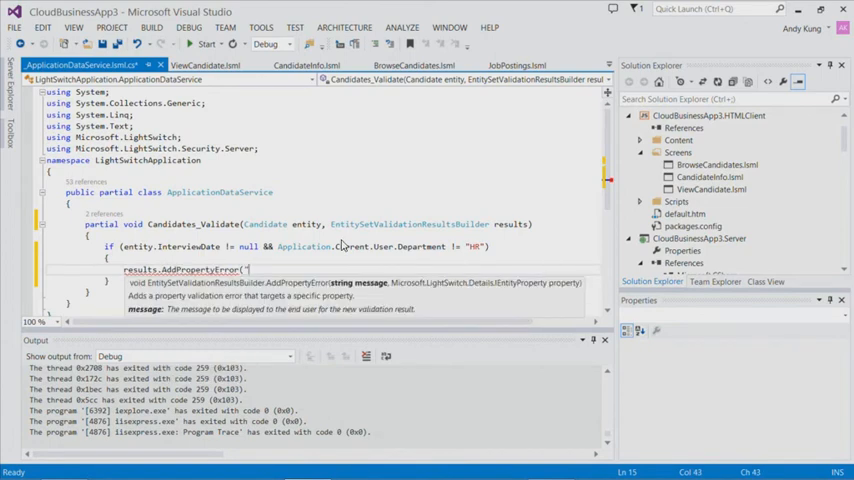
pyautogui.write('"Only HR c')
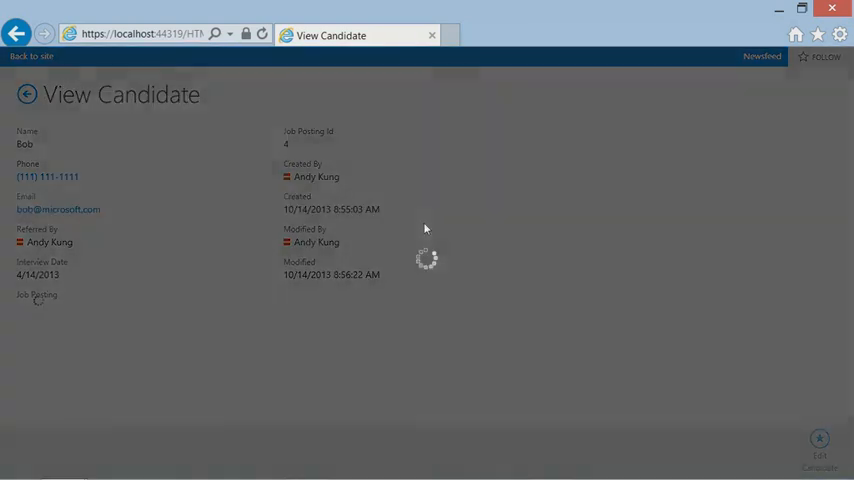
# Edit Bob's candidate record and save it to trigger the HR-only validation
pyautogui.click(820, 442)
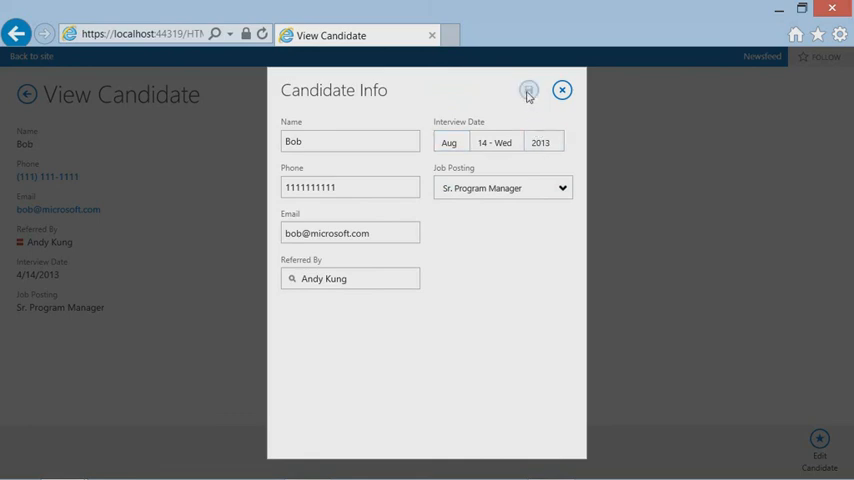
pyautogui.click(528, 88)
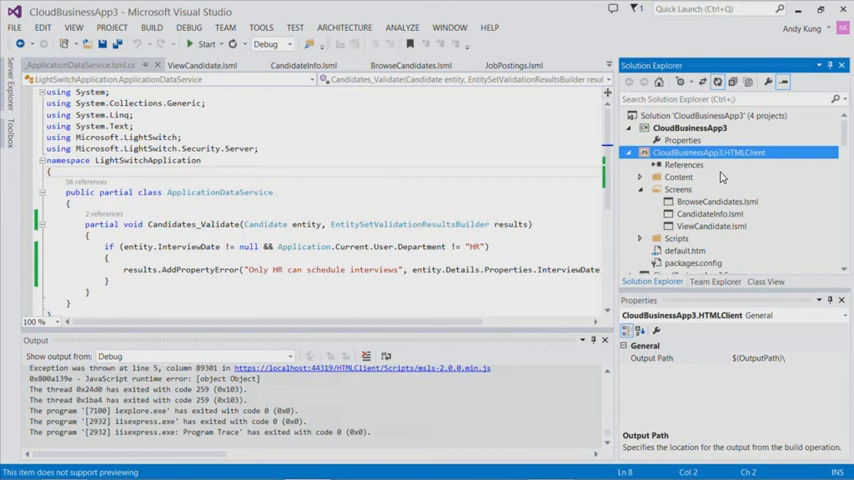
# Bring up the CloudBusinessApp3 project's context menu in Solution Explorer, showing Publish
pyautogui.rightClick(688, 128)
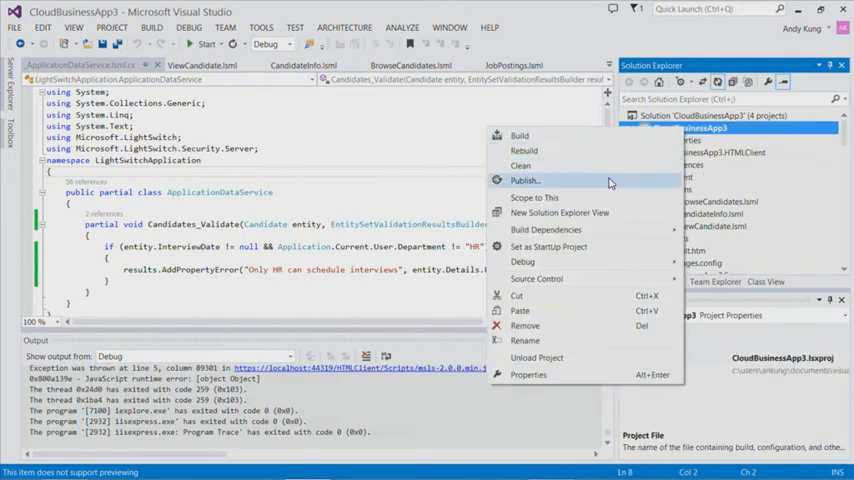
pyautogui.moveTo(520, 164)
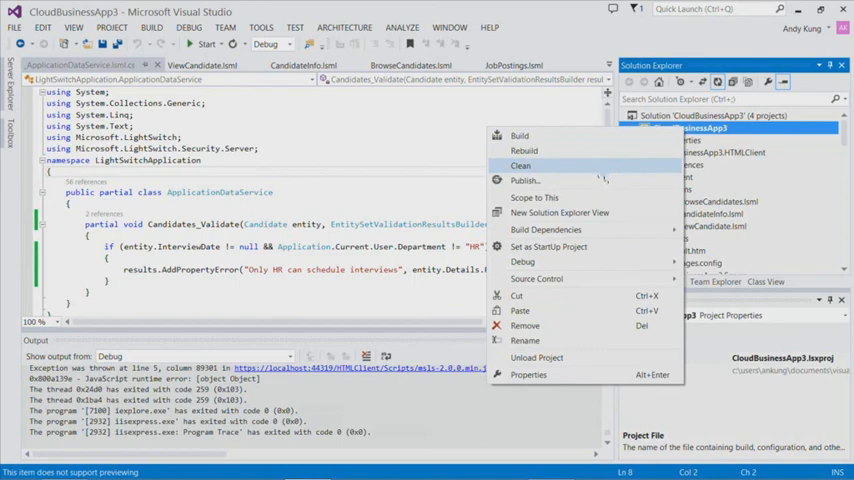